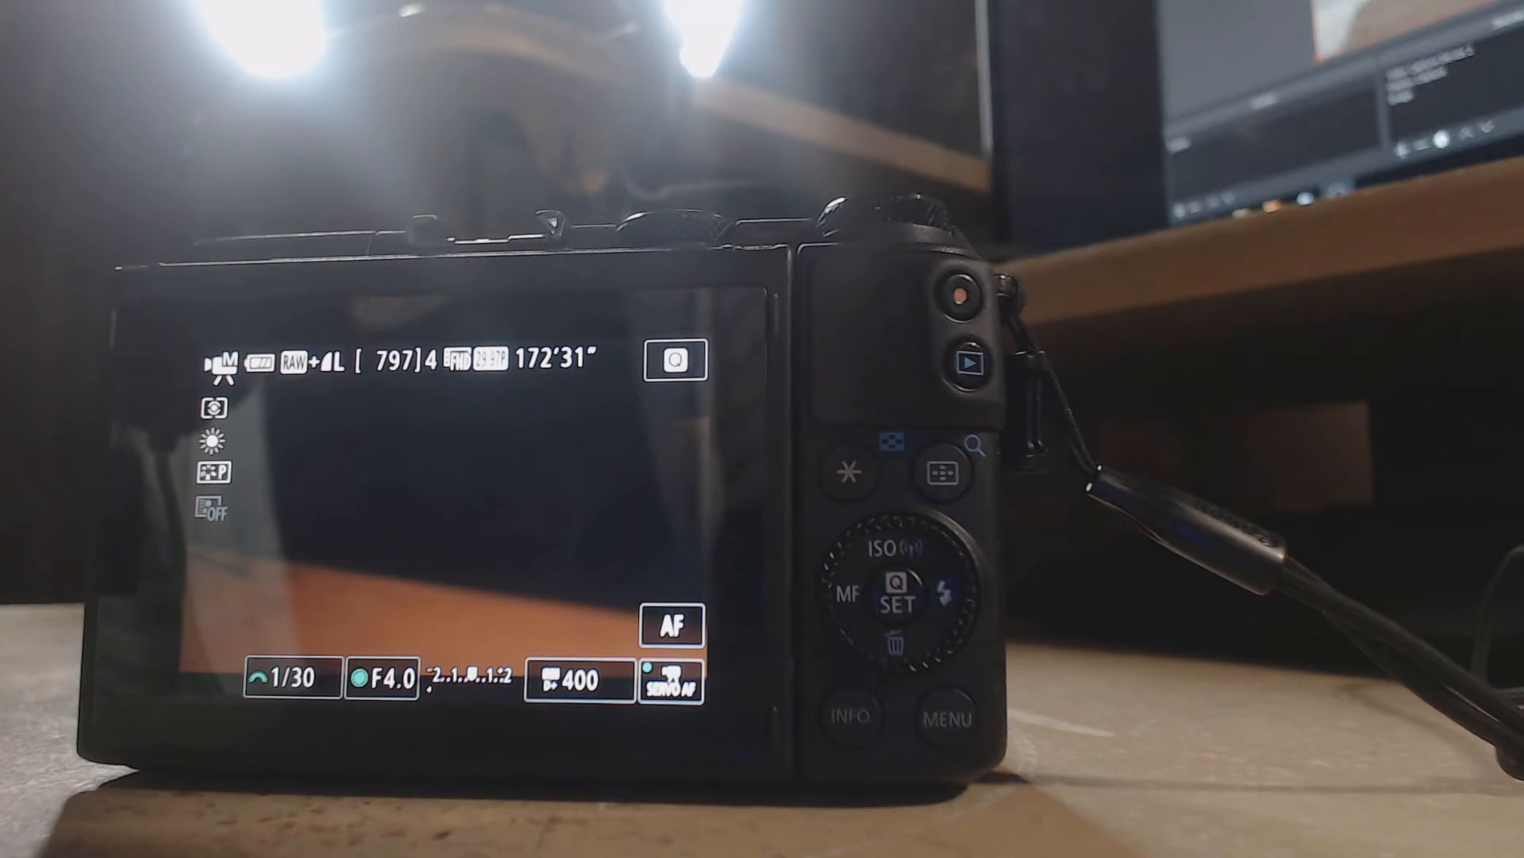
# Step: Low-level format the SD card from the camera's Format card menu
pyautogui.click(949, 719)
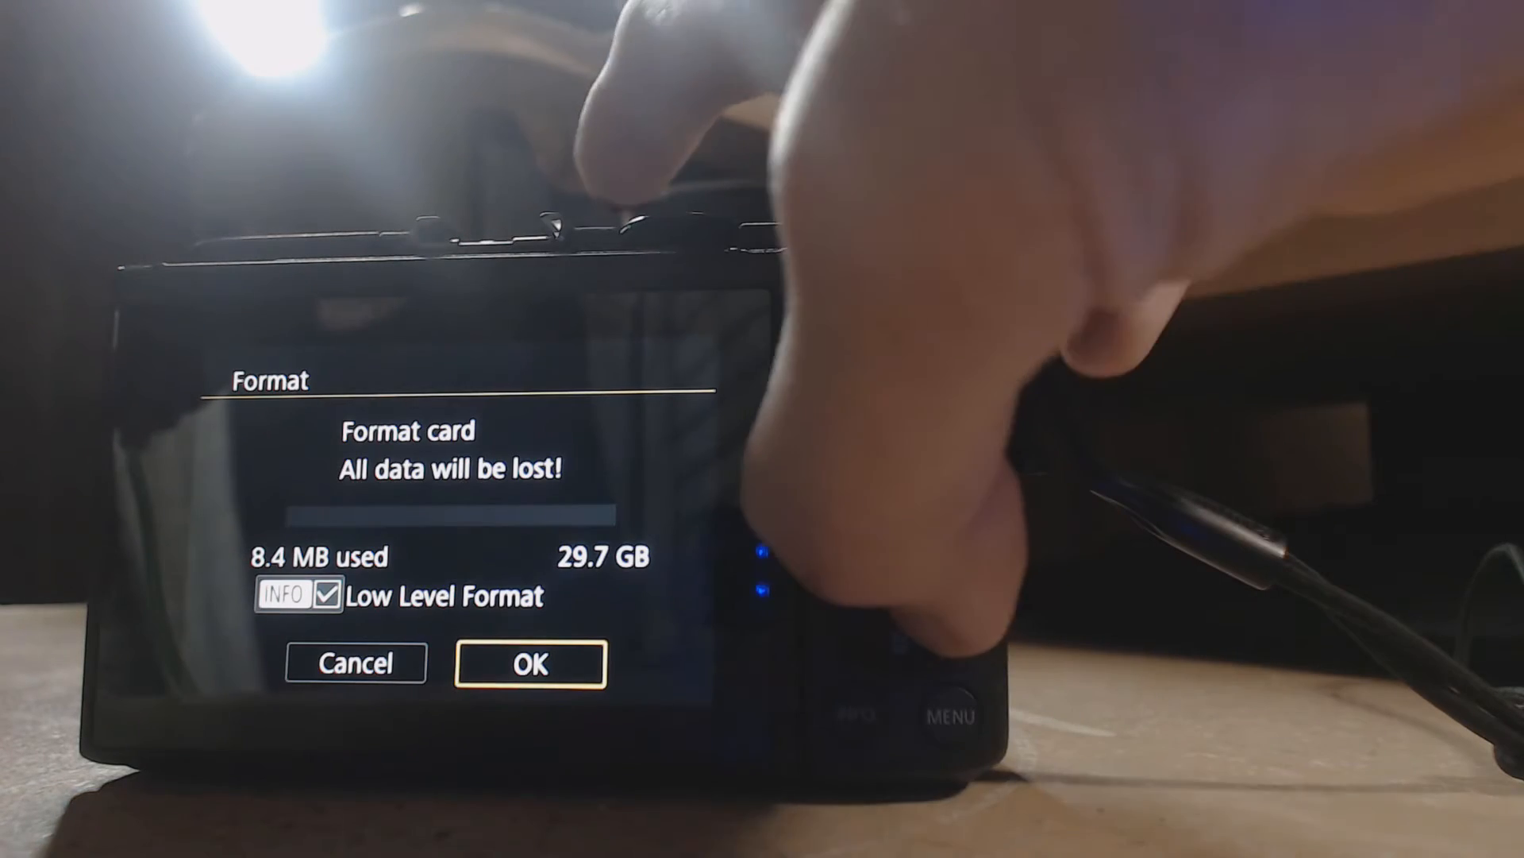
pyautogui.click(527, 664)
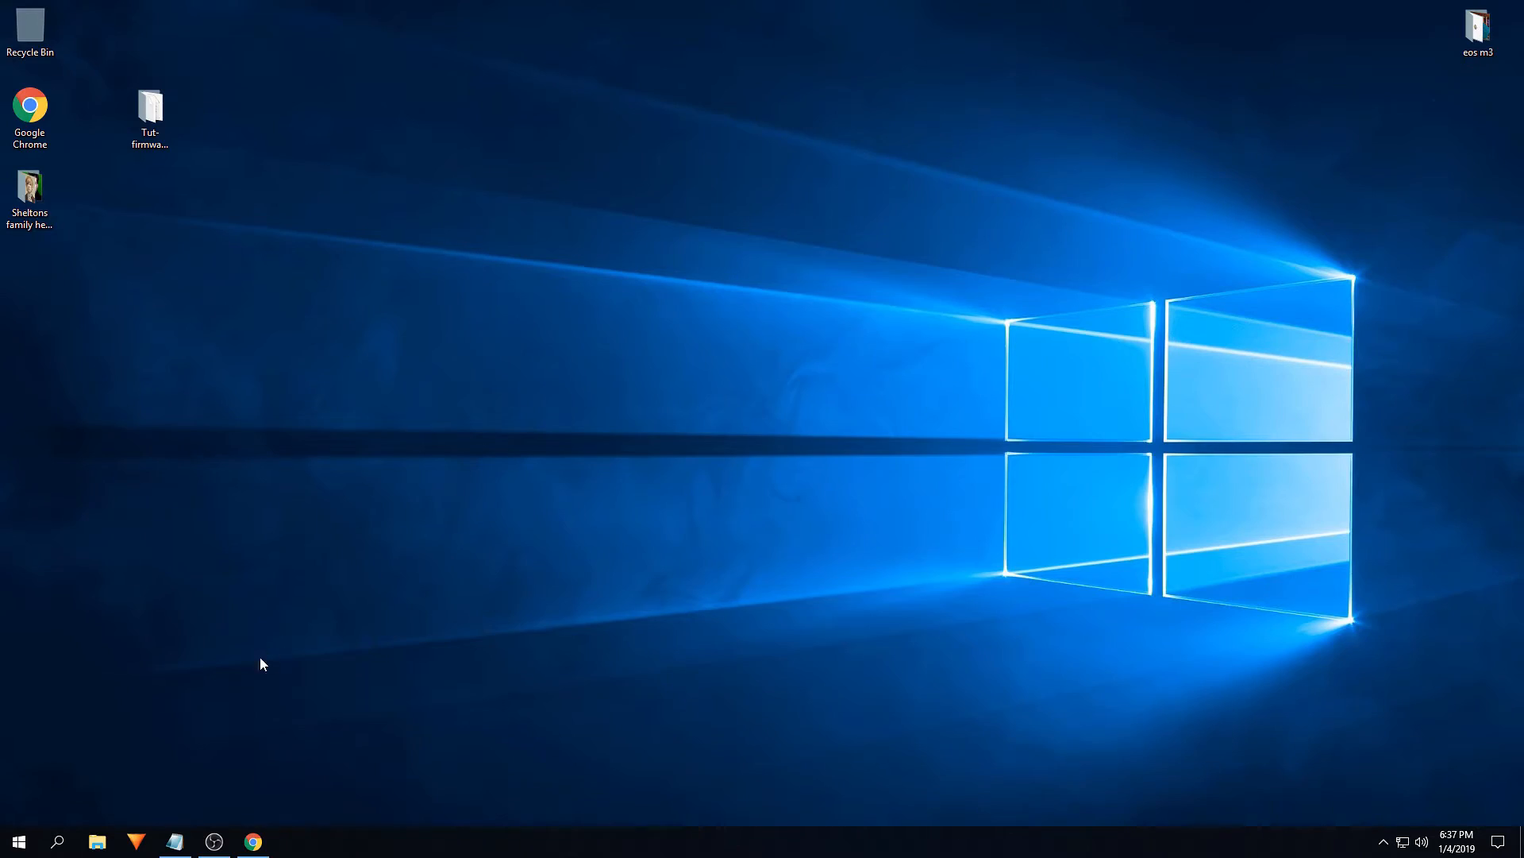
pyautogui.moveTo(195, 727)
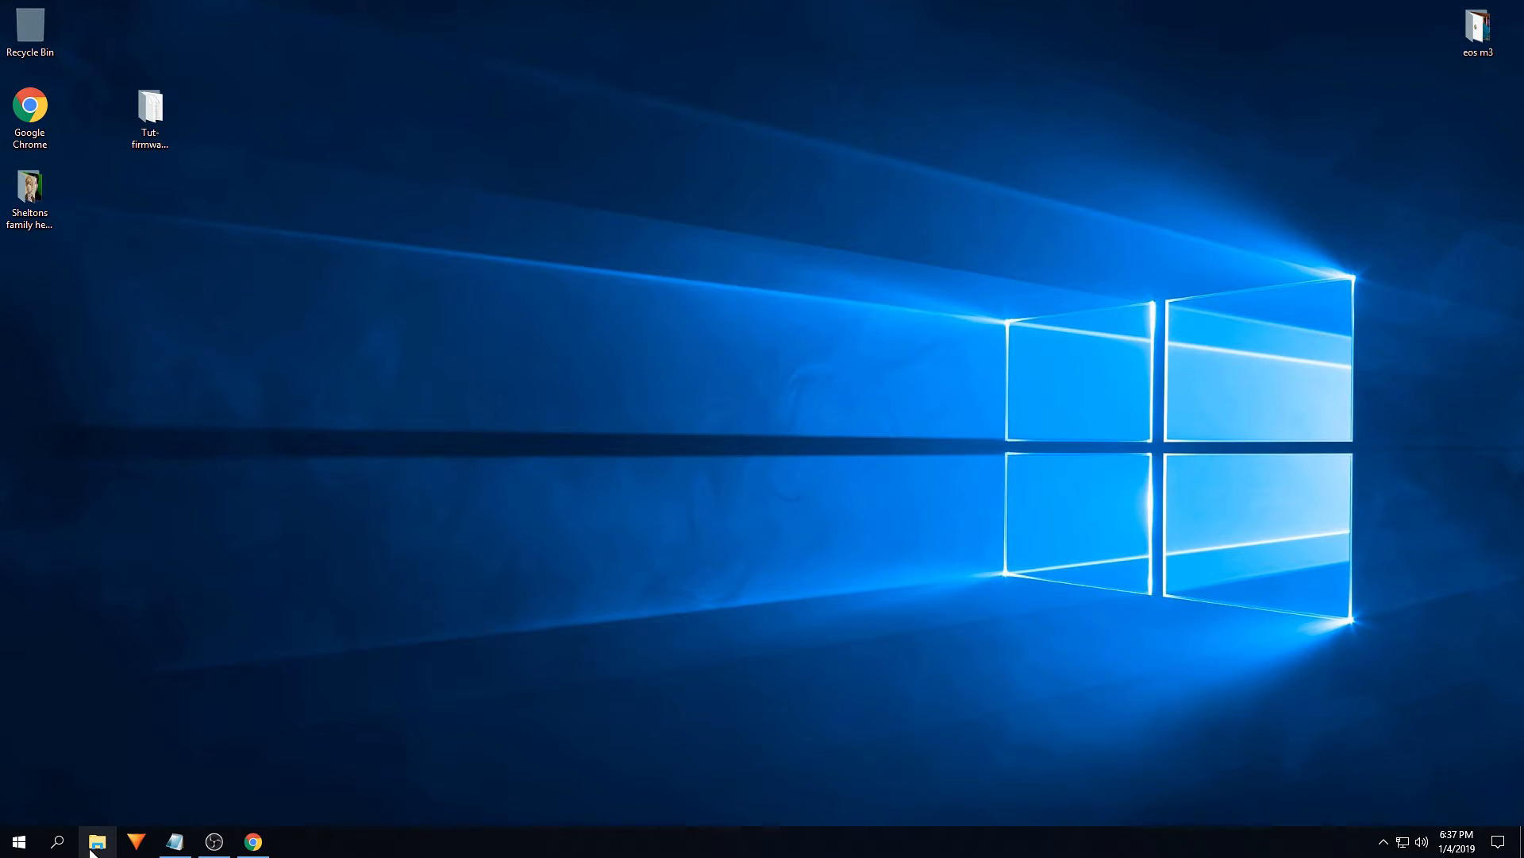
# Step: Open the EOS_DIGITAL (D:) drive and confirm it is empty and FAT32
pyautogui.click(96, 841)
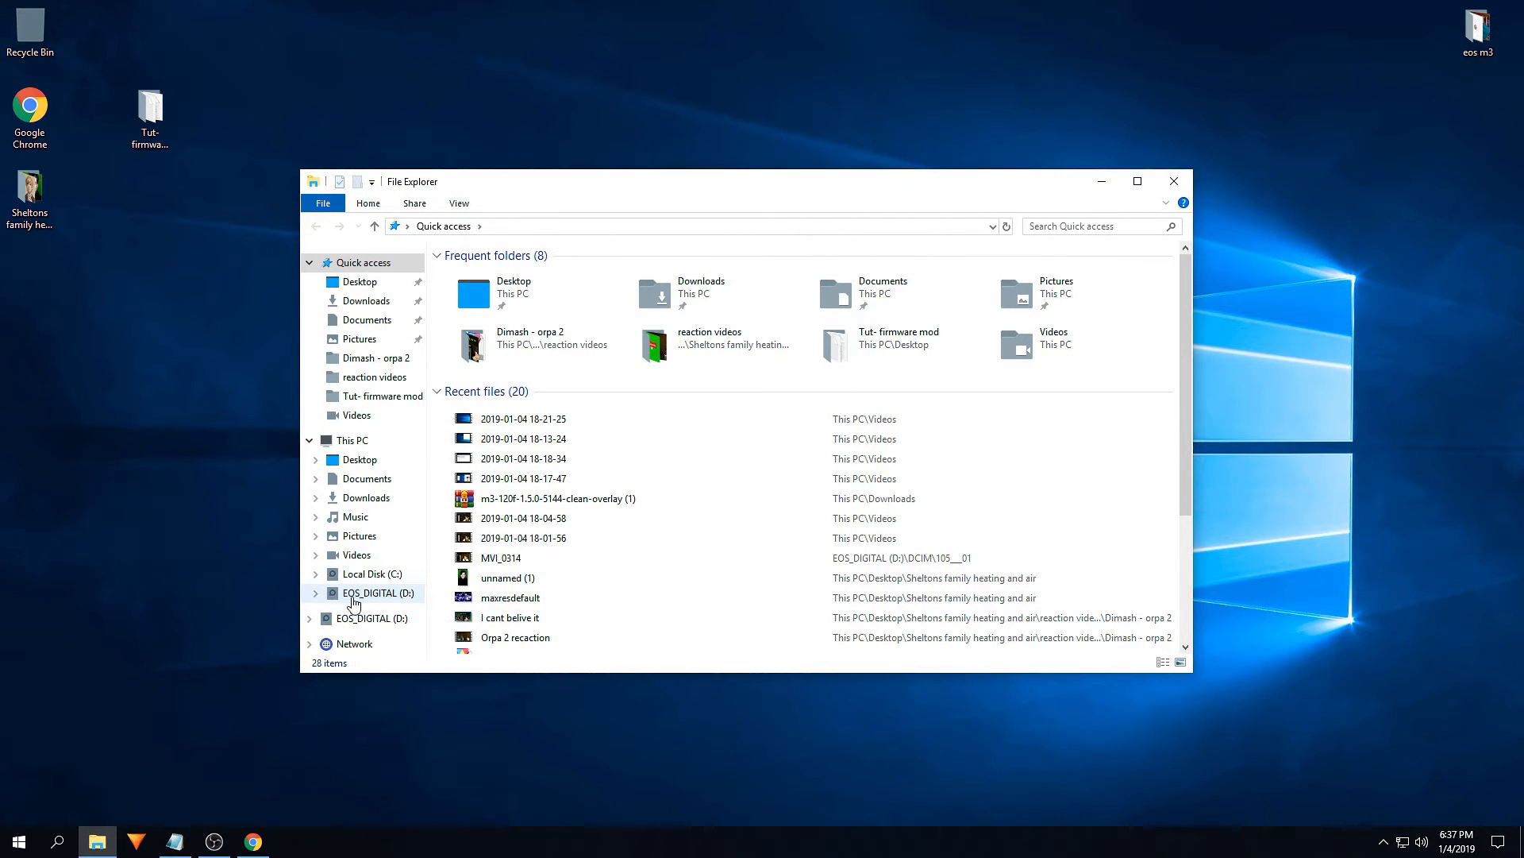
pyautogui.moveTo(410, 602)
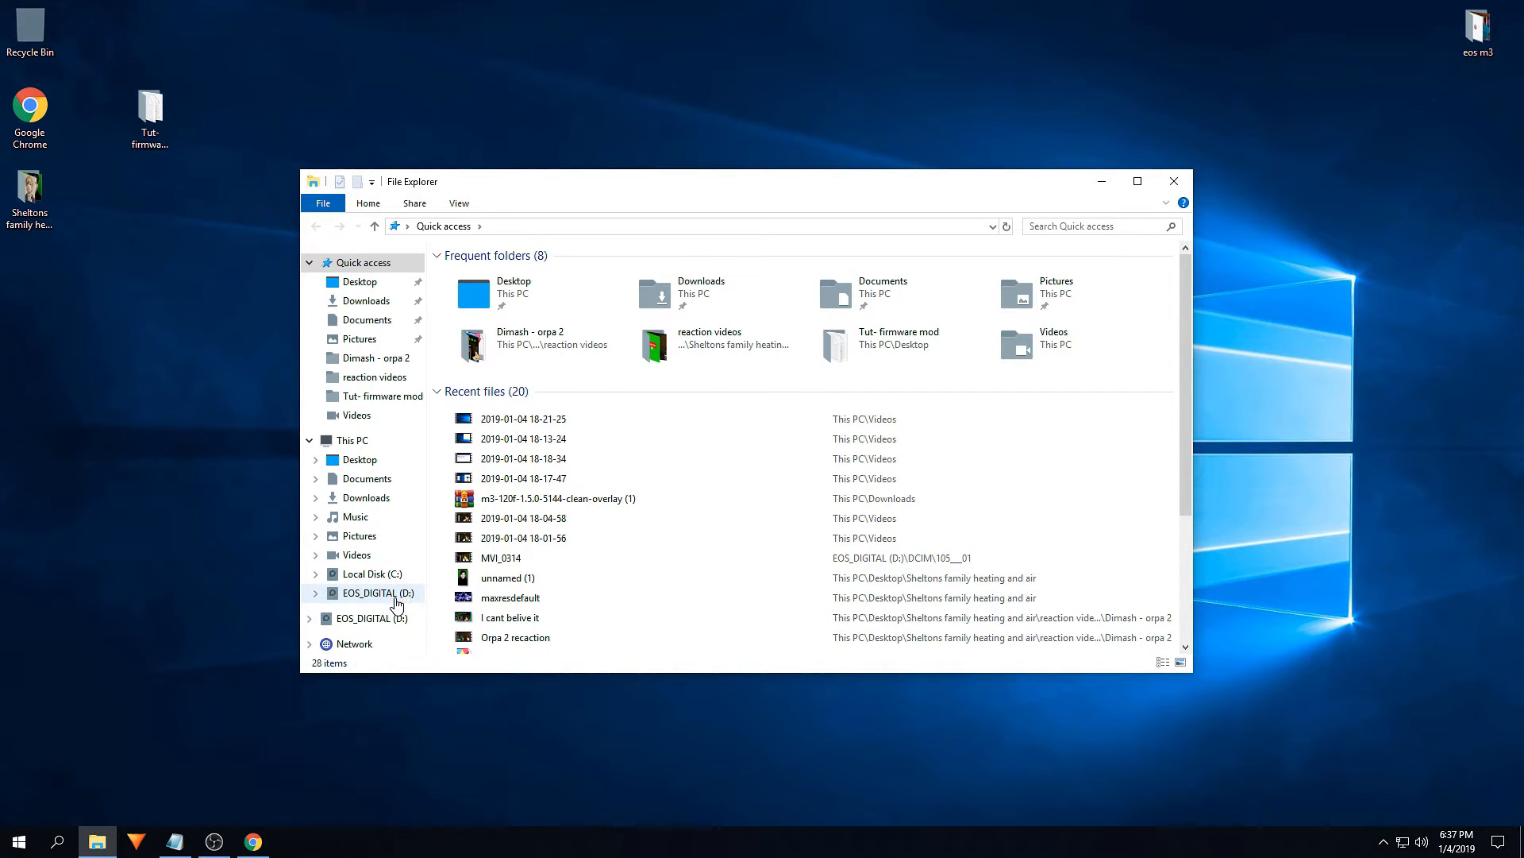
pyautogui.click(380, 593)
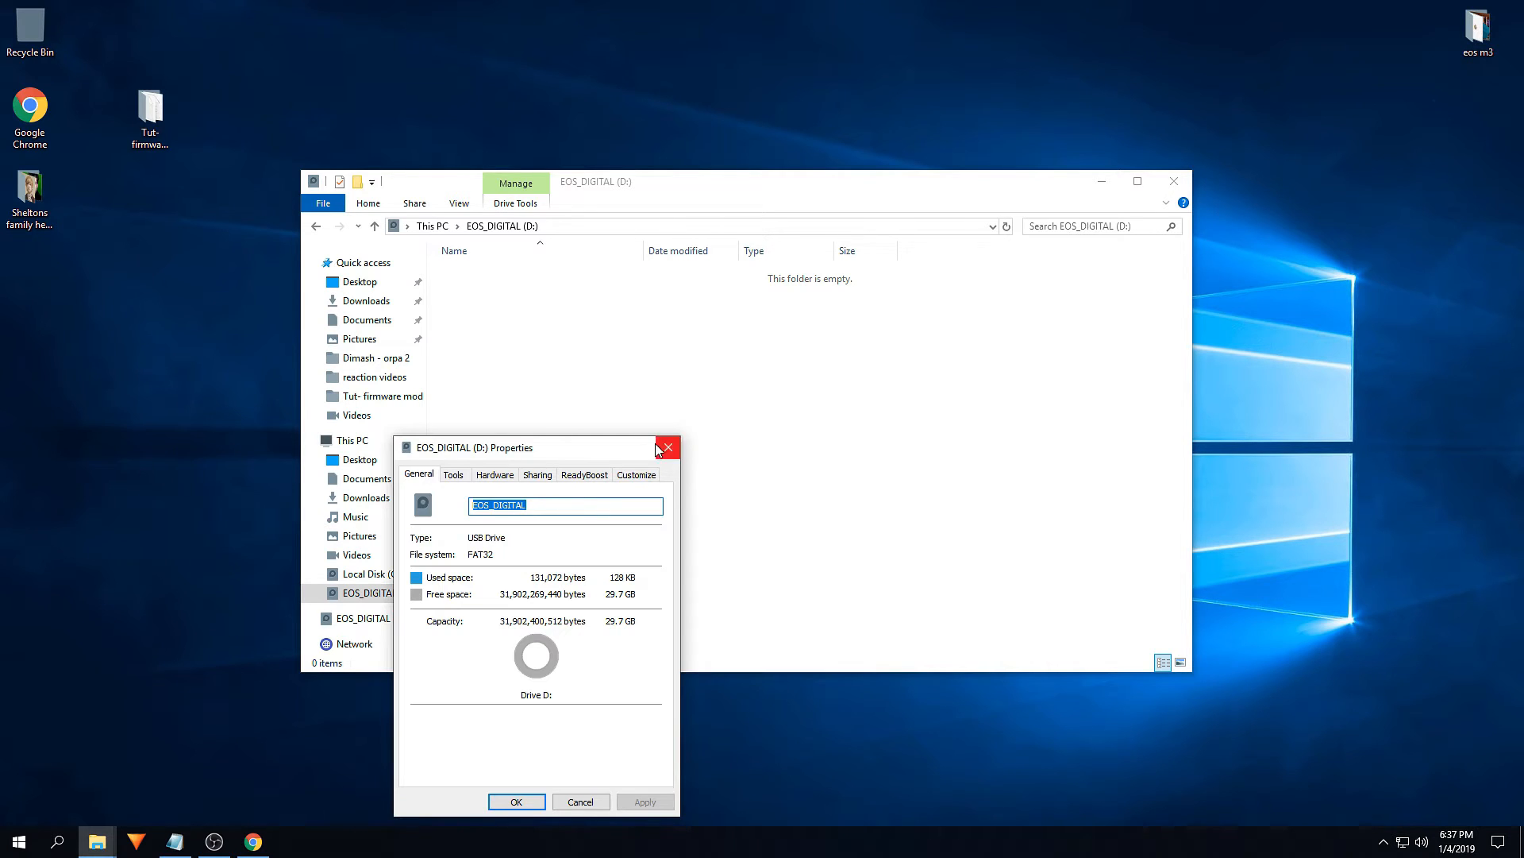
pyautogui.click(667, 447)
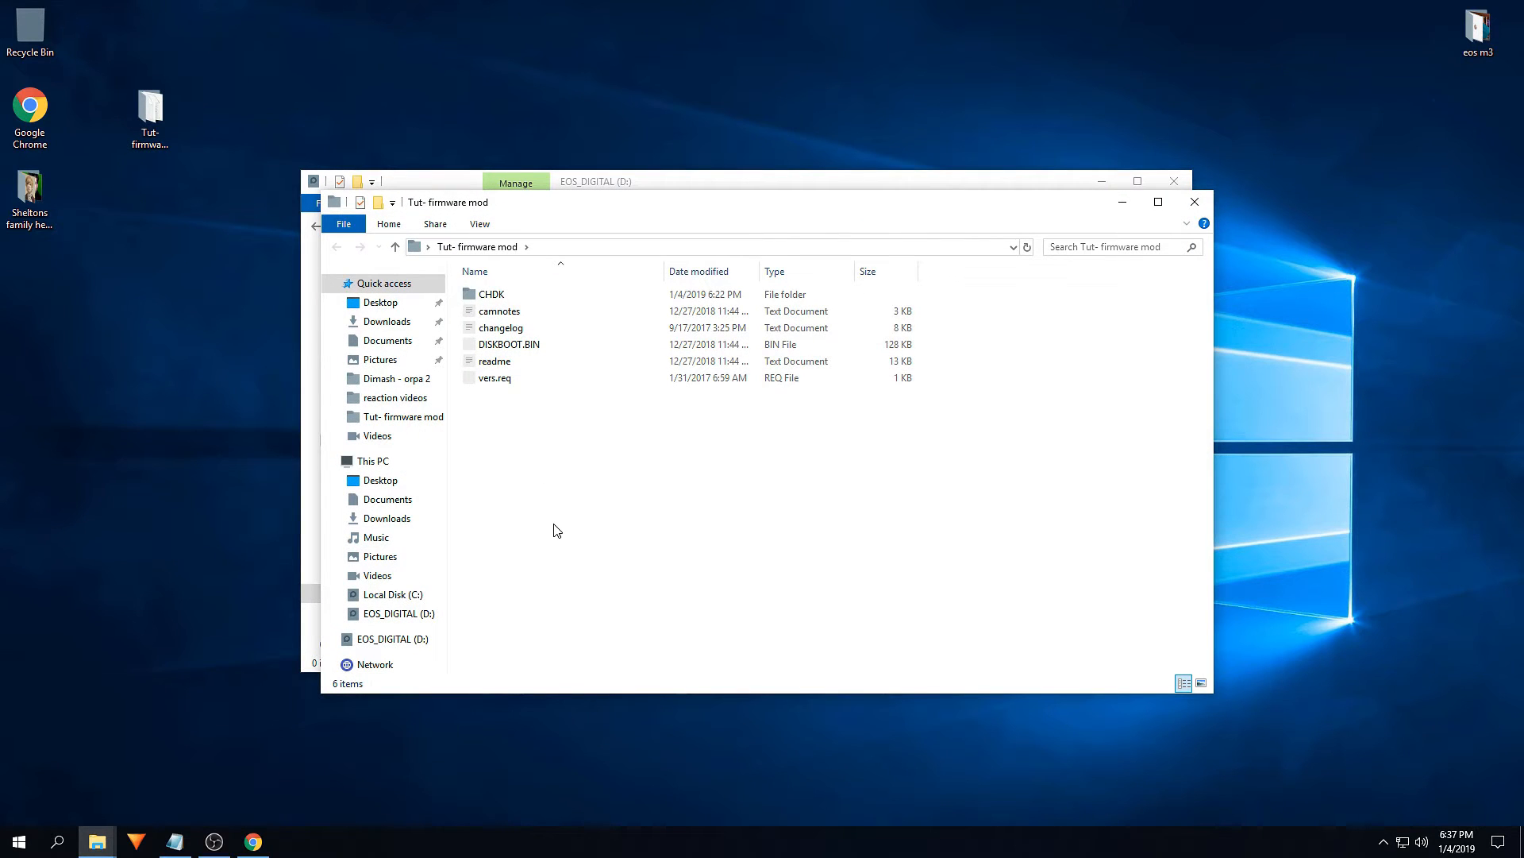
pyautogui.moveTo(242, 824)
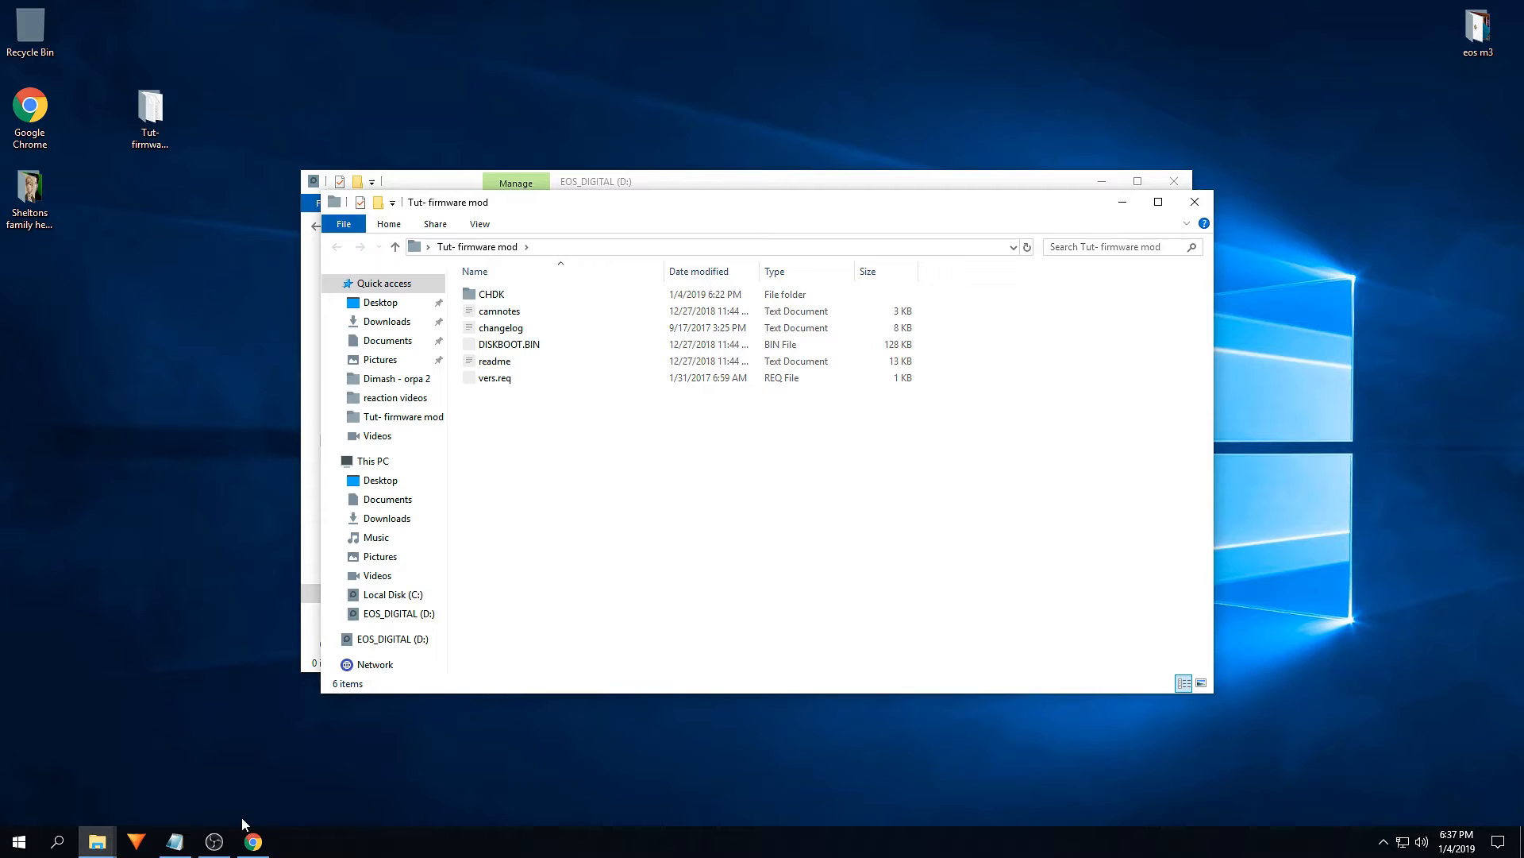
# Step: Open Chrome's Downloads list to reach the m3-120f CHDK archive
pyautogui.click(252, 841)
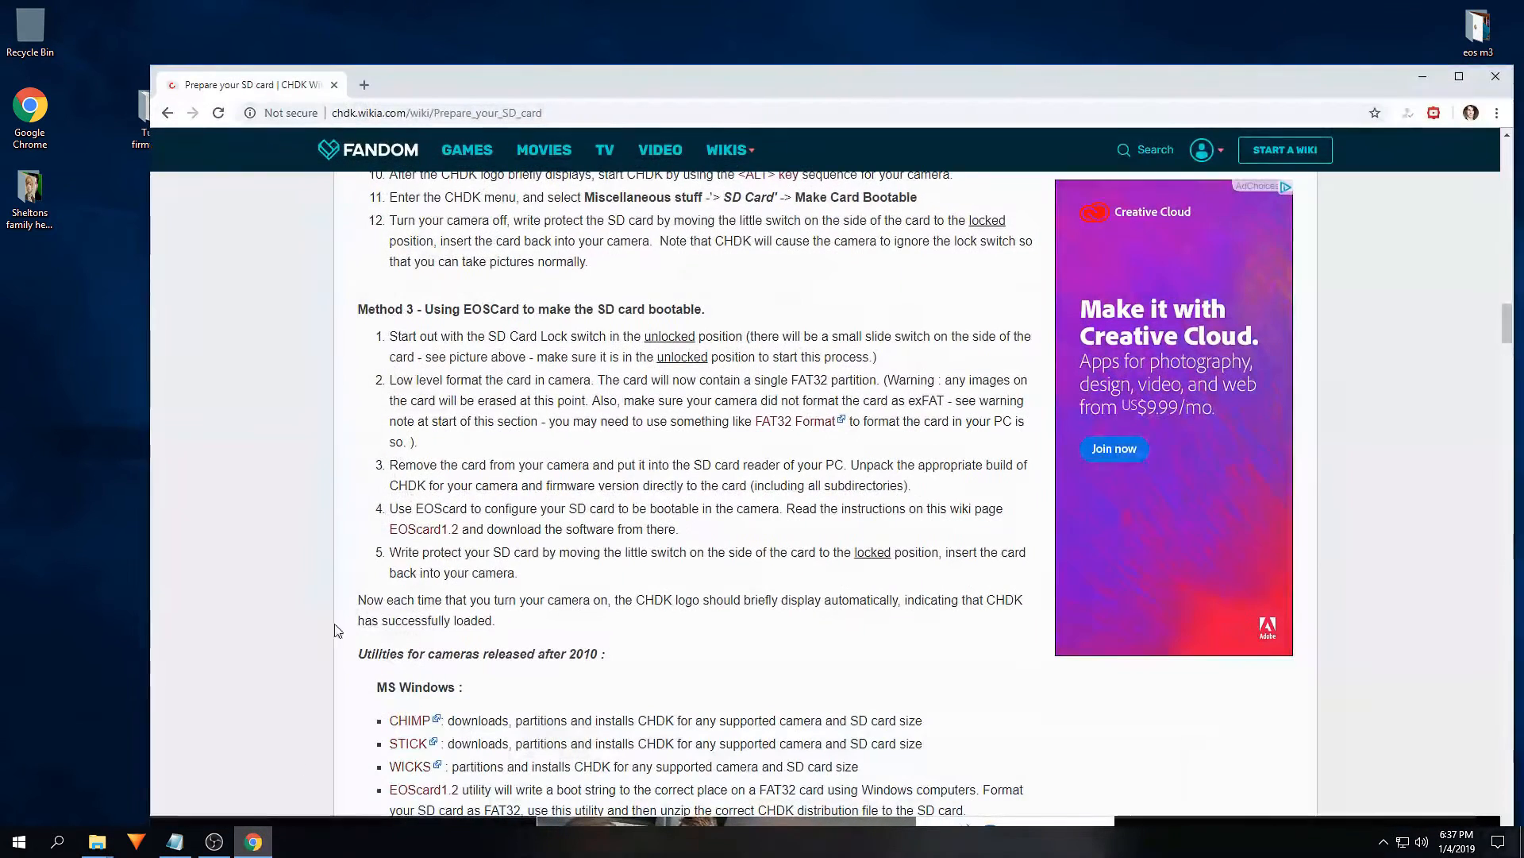
pyautogui.click(1498, 113)
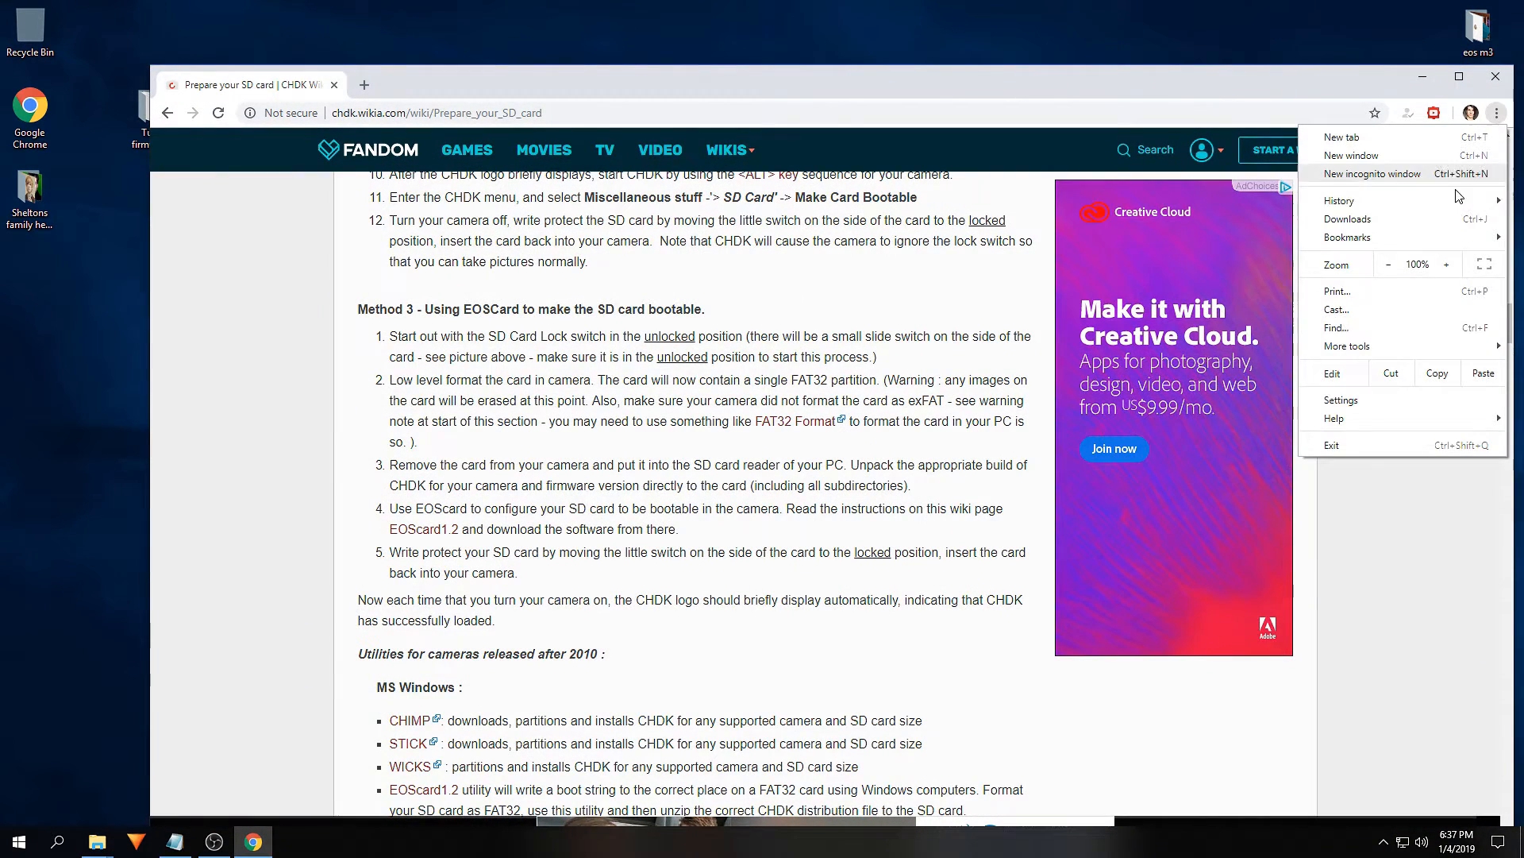
pyautogui.click(1348, 217)
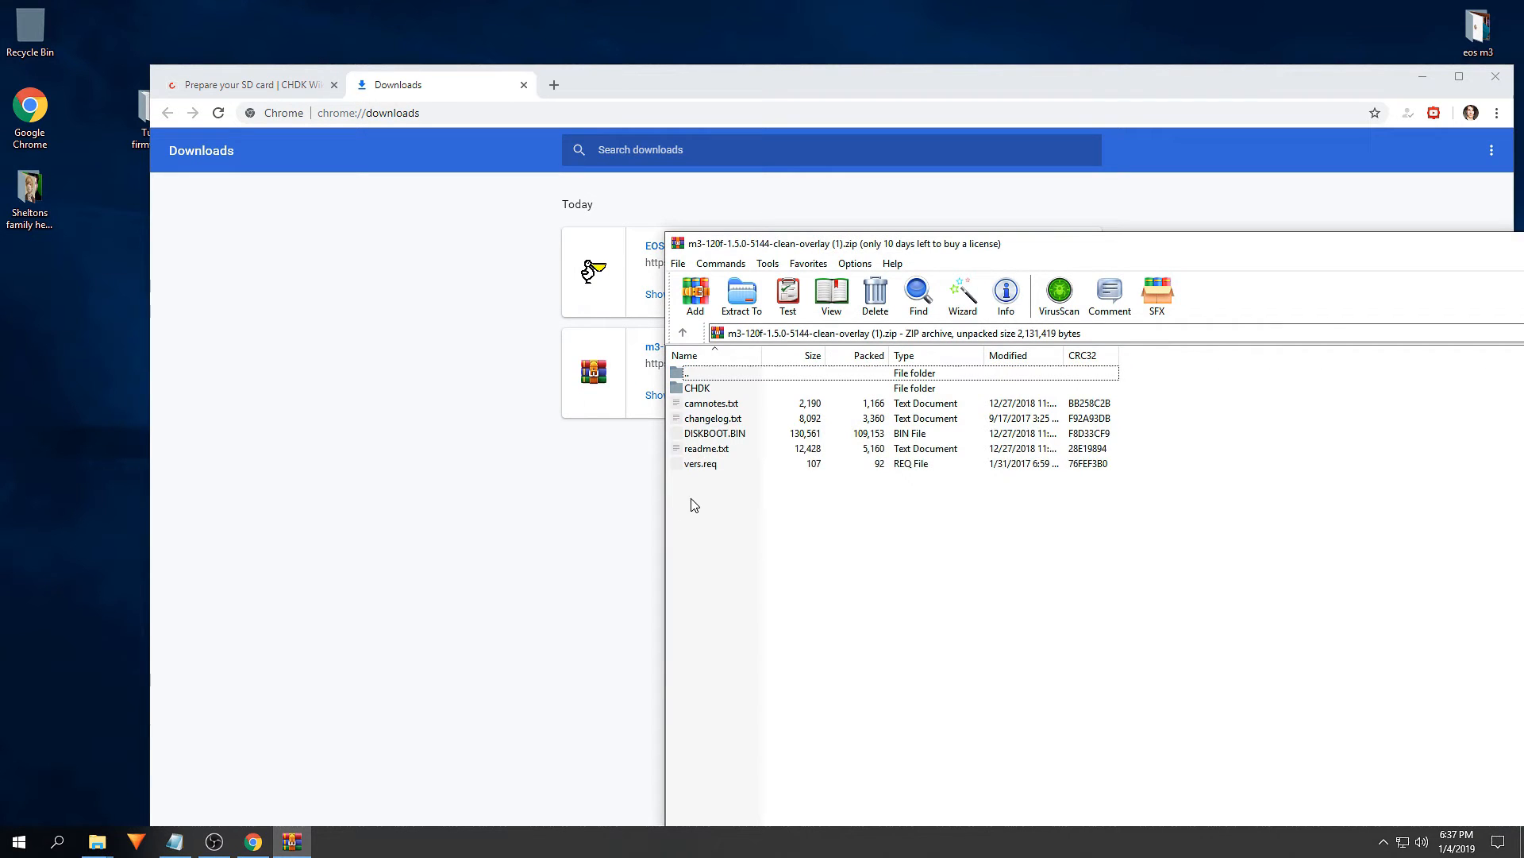
# Step: Extract all CHDK archive files into Tut- firmware mod, replacing existing copies
pyautogui.rightClick(724, 403)
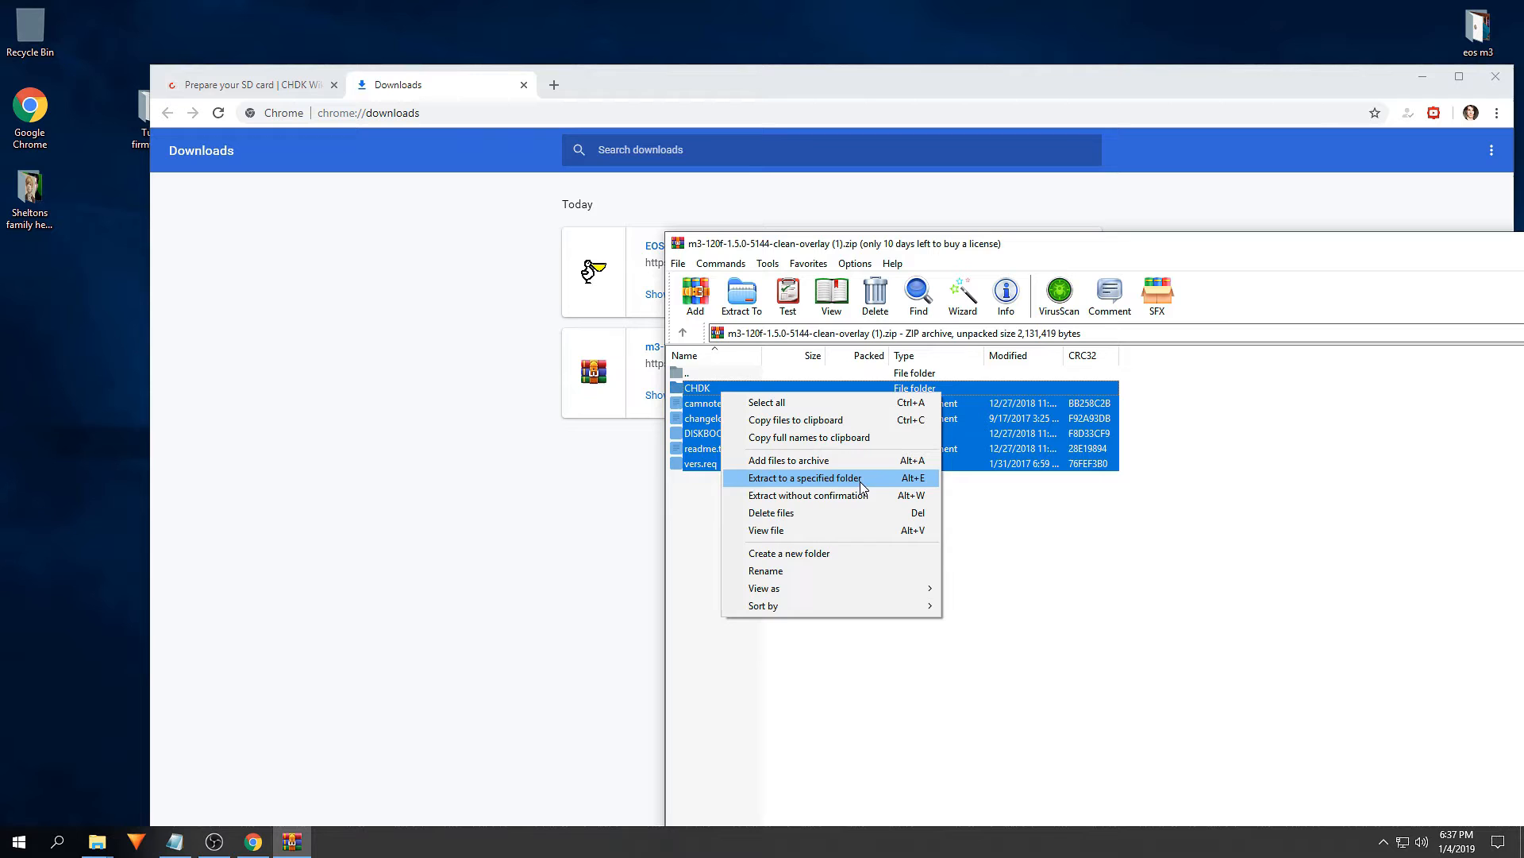
pyautogui.click(804, 477)
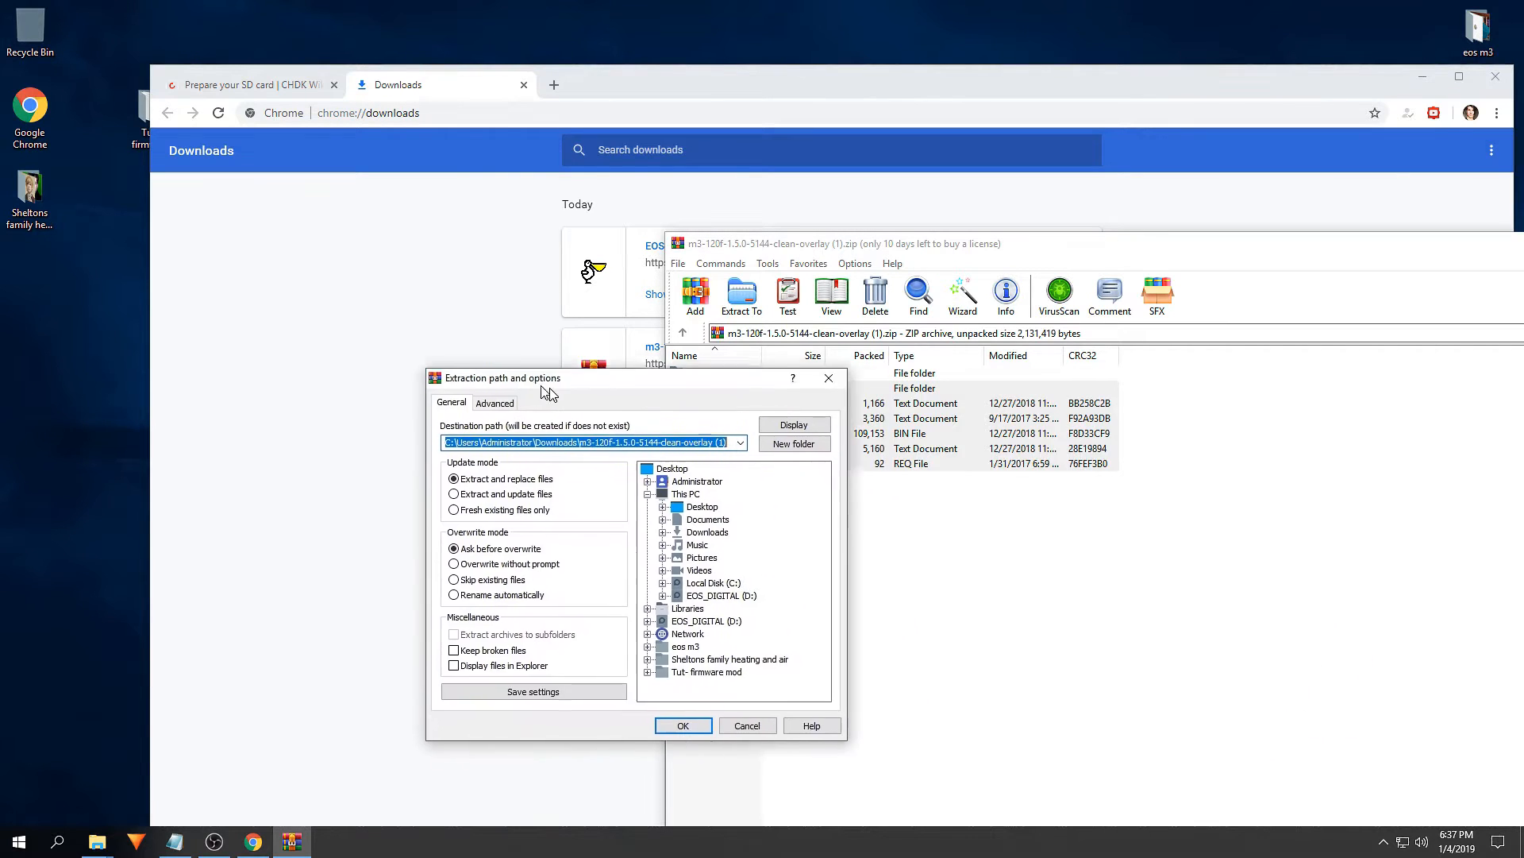
pyautogui.click(706, 672)
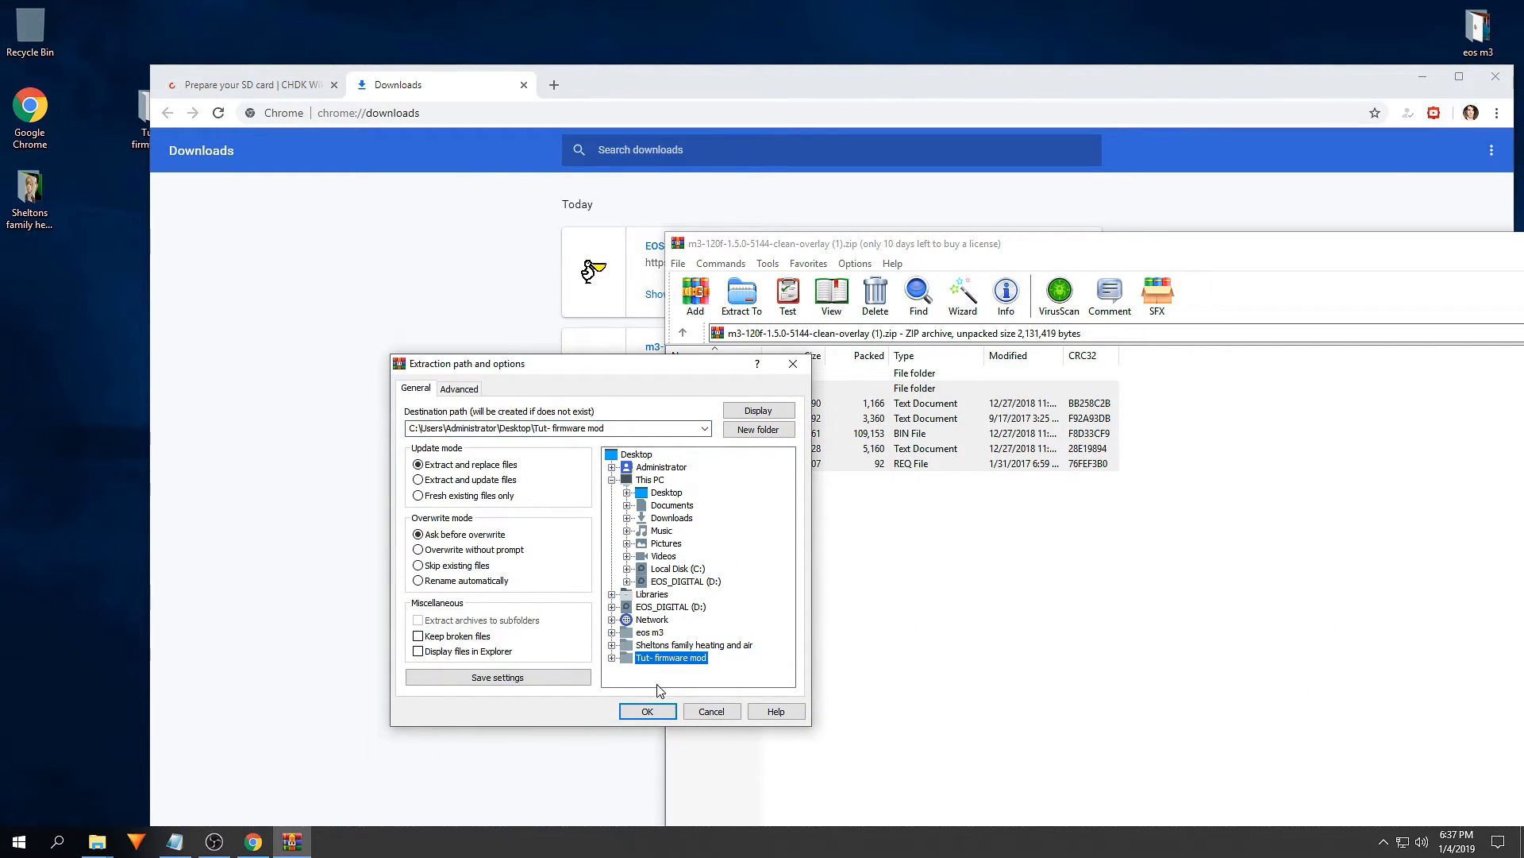
pyautogui.click(648, 710)
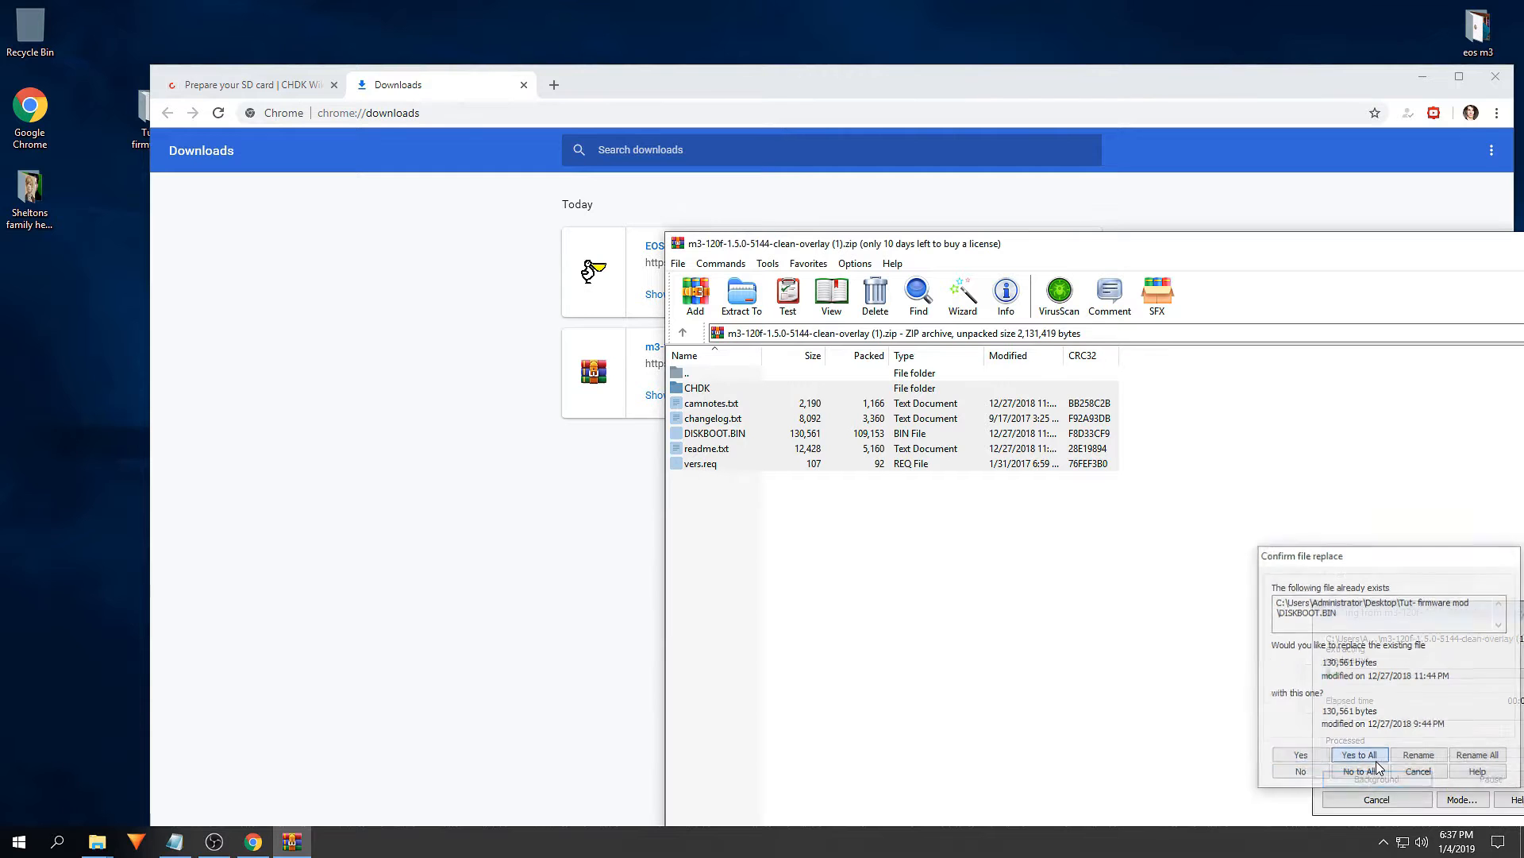
pyautogui.click(1359, 754)
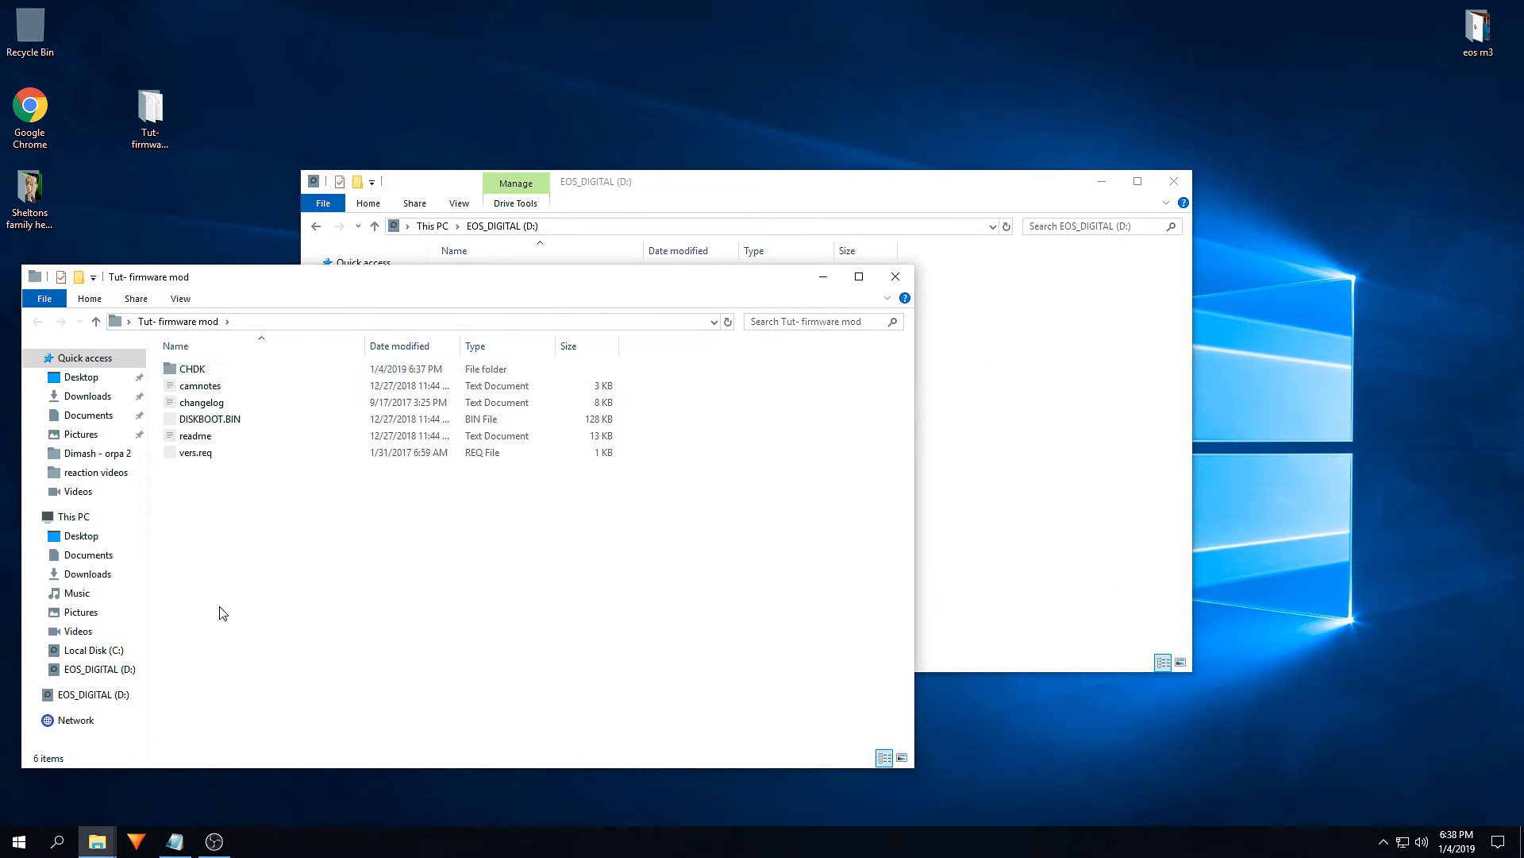
# Step: Copy all firmware files including CHDK and DISKBOOT.BIN onto EOS_DIGITAL and check the CHDK folder
pyautogui.press('ctrl+a')
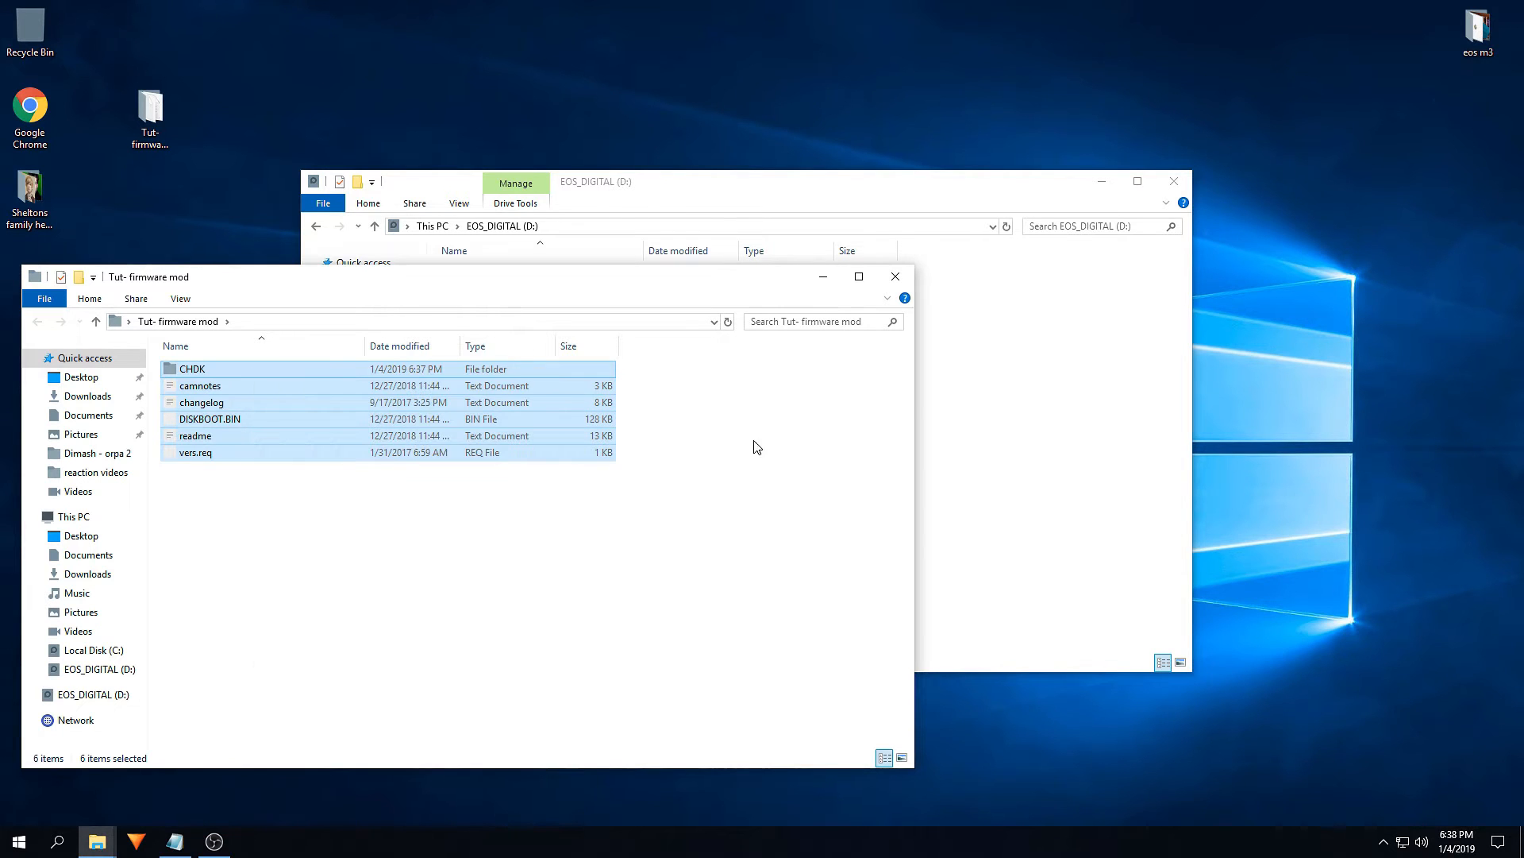
pyautogui.rightClick(758, 447)
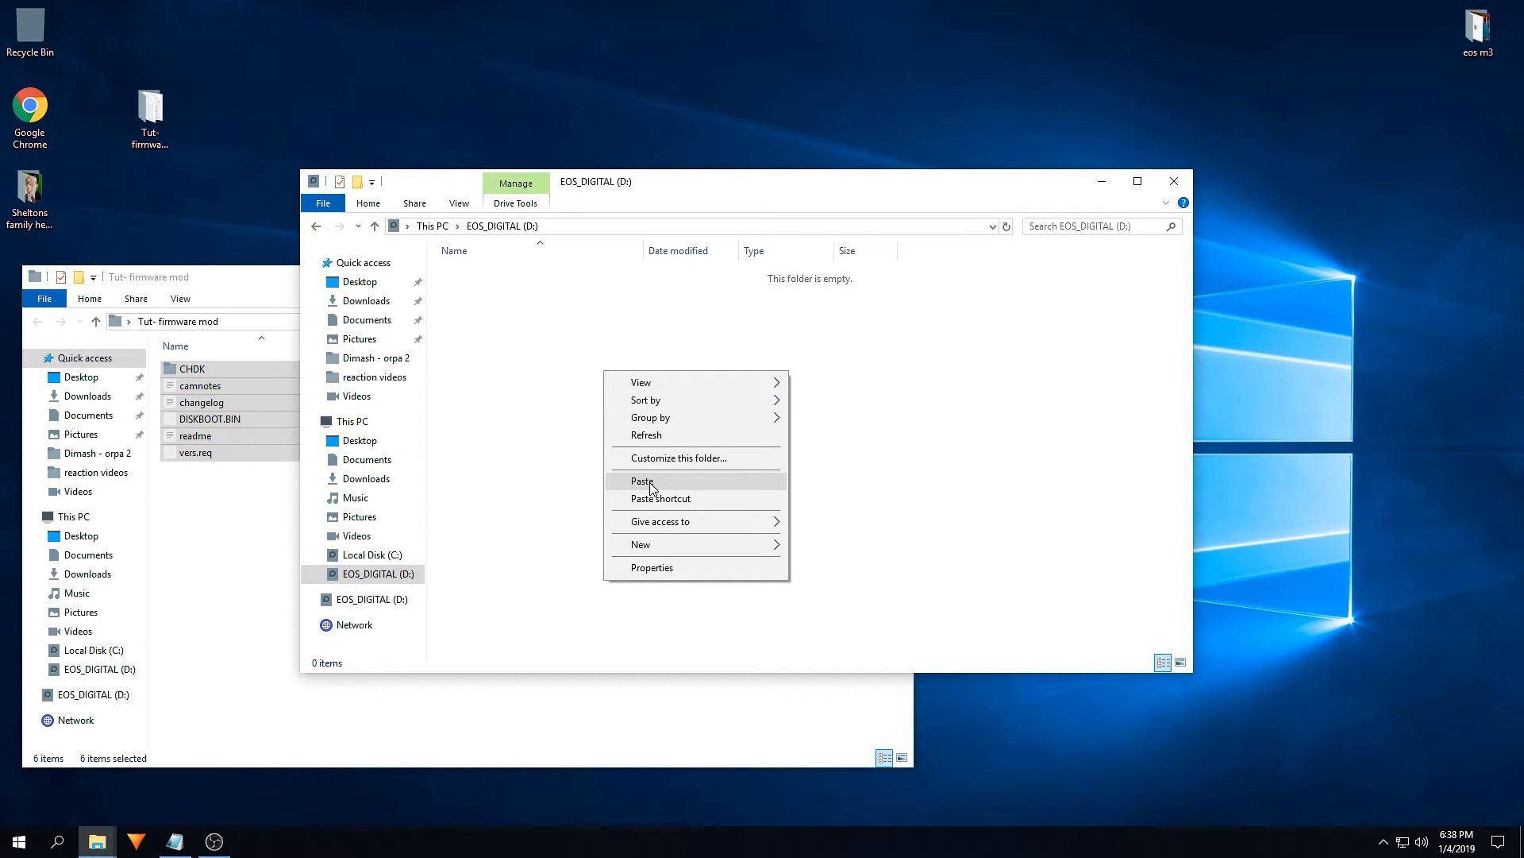
pyautogui.click(644, 482)
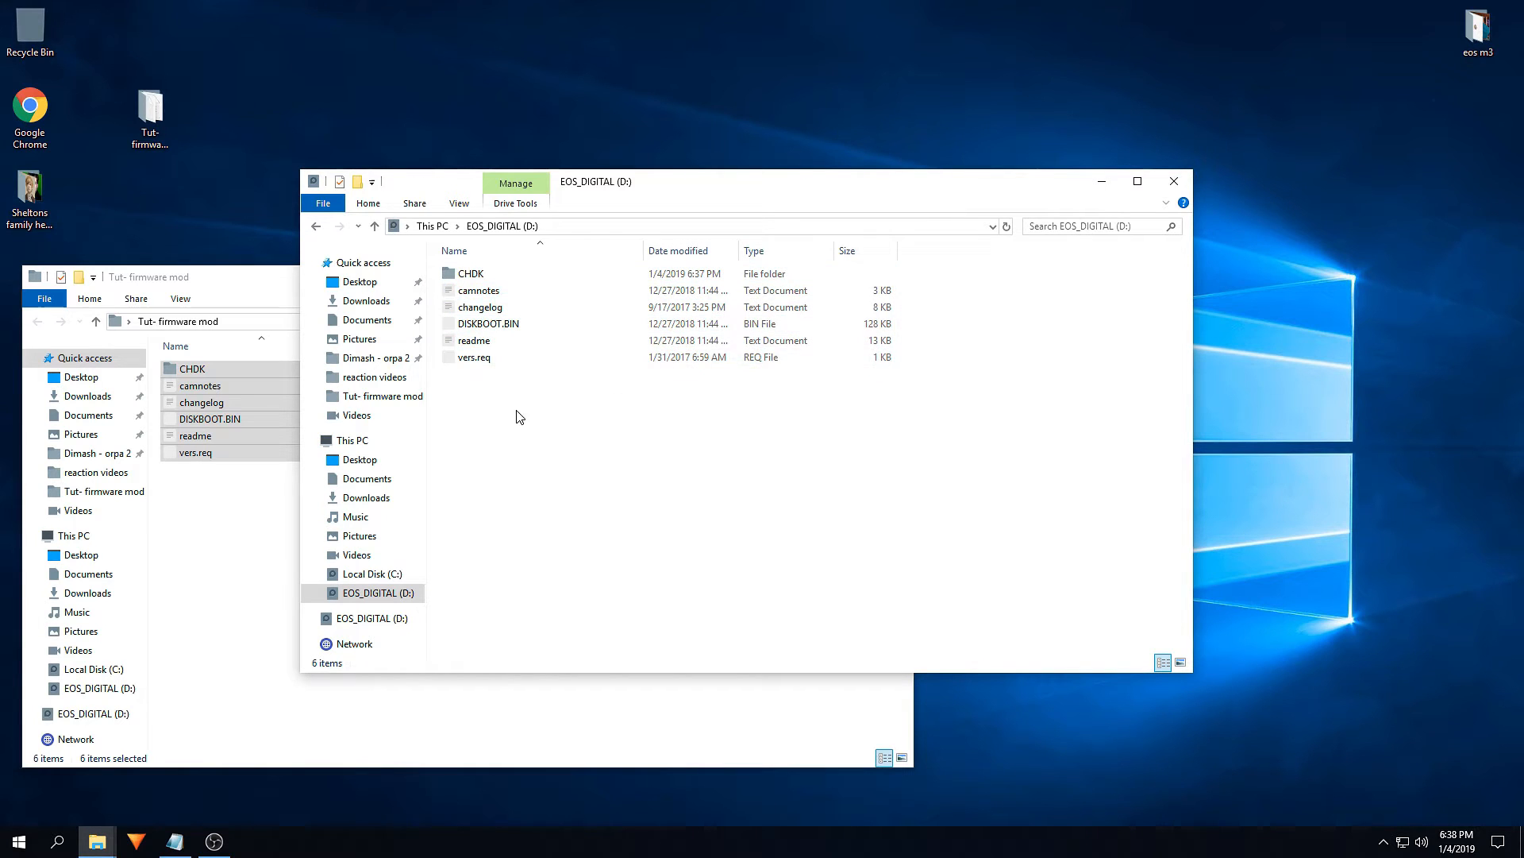
pyautogui.click(489, 323)
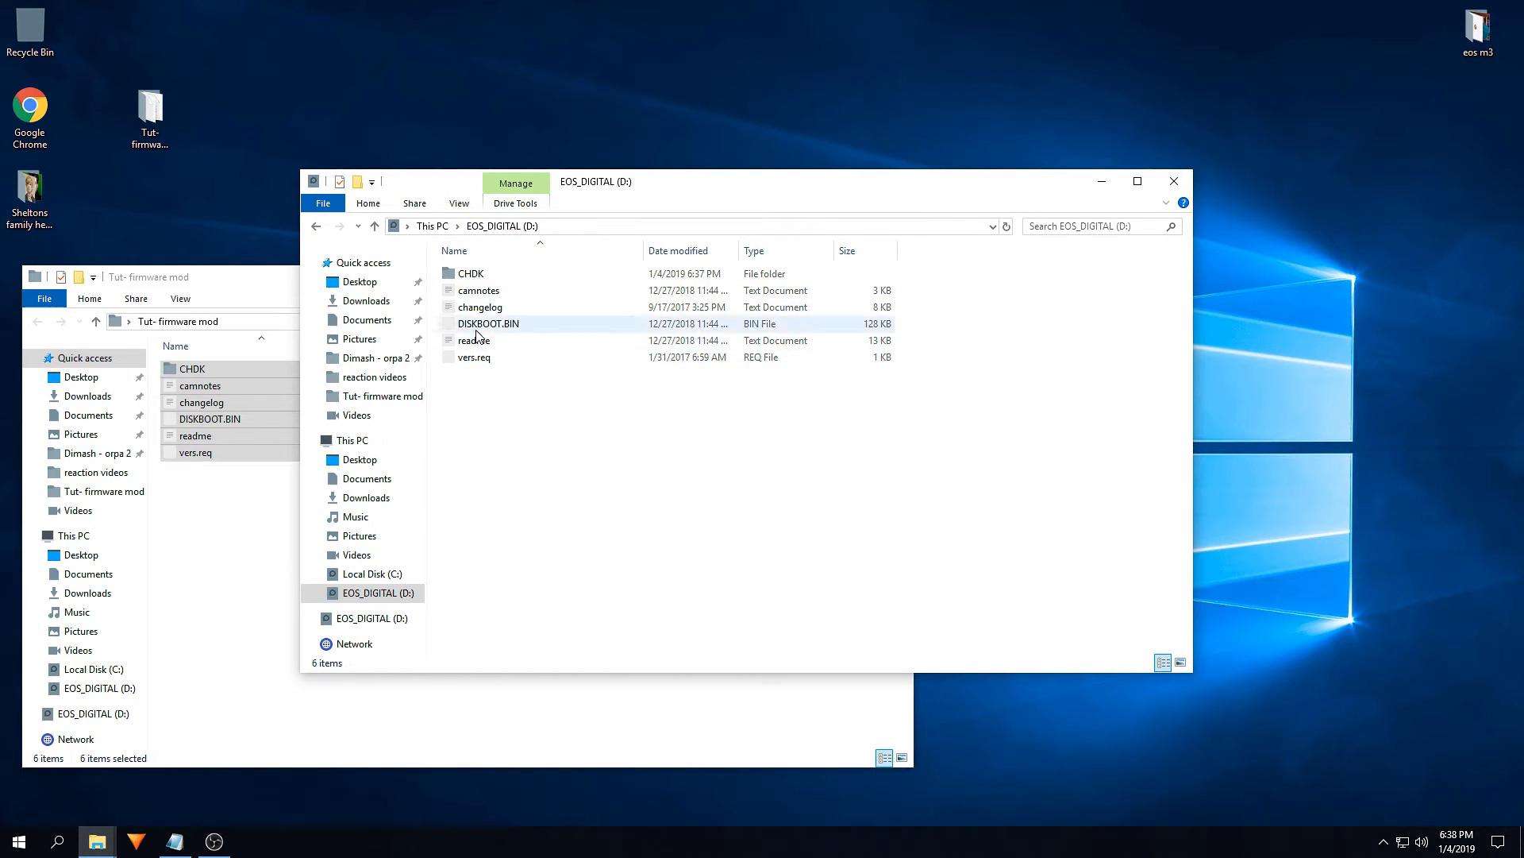
pyautogui.doubleClick(471, 272)
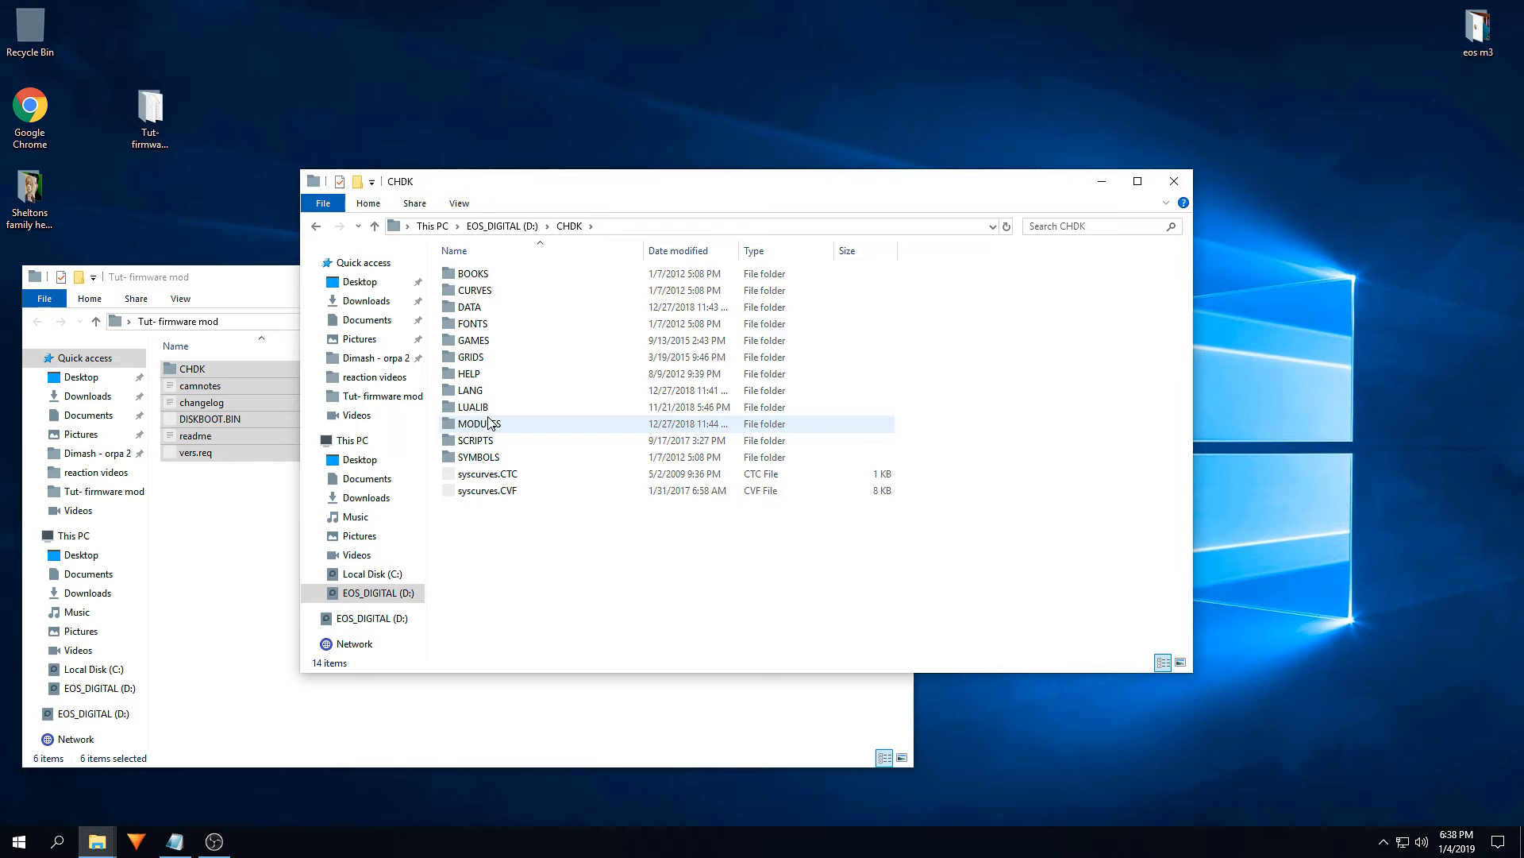
pyautogui.doubleClick(477, 423)
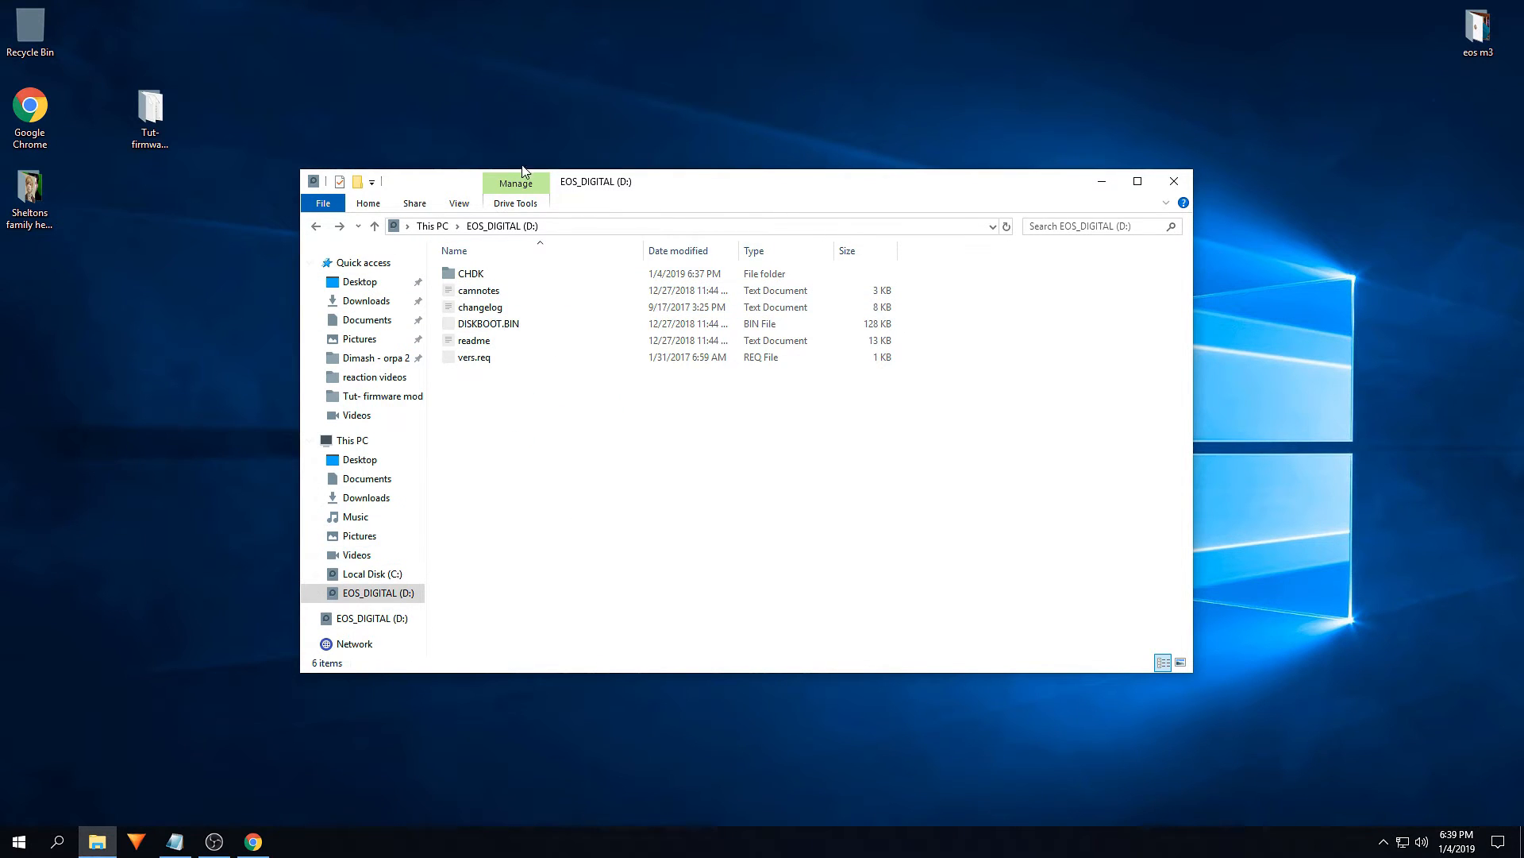
# Step: Run EOScard (1).exe from Chrome's downloads, accepting the security warning
pyautogui.click(251, 841)
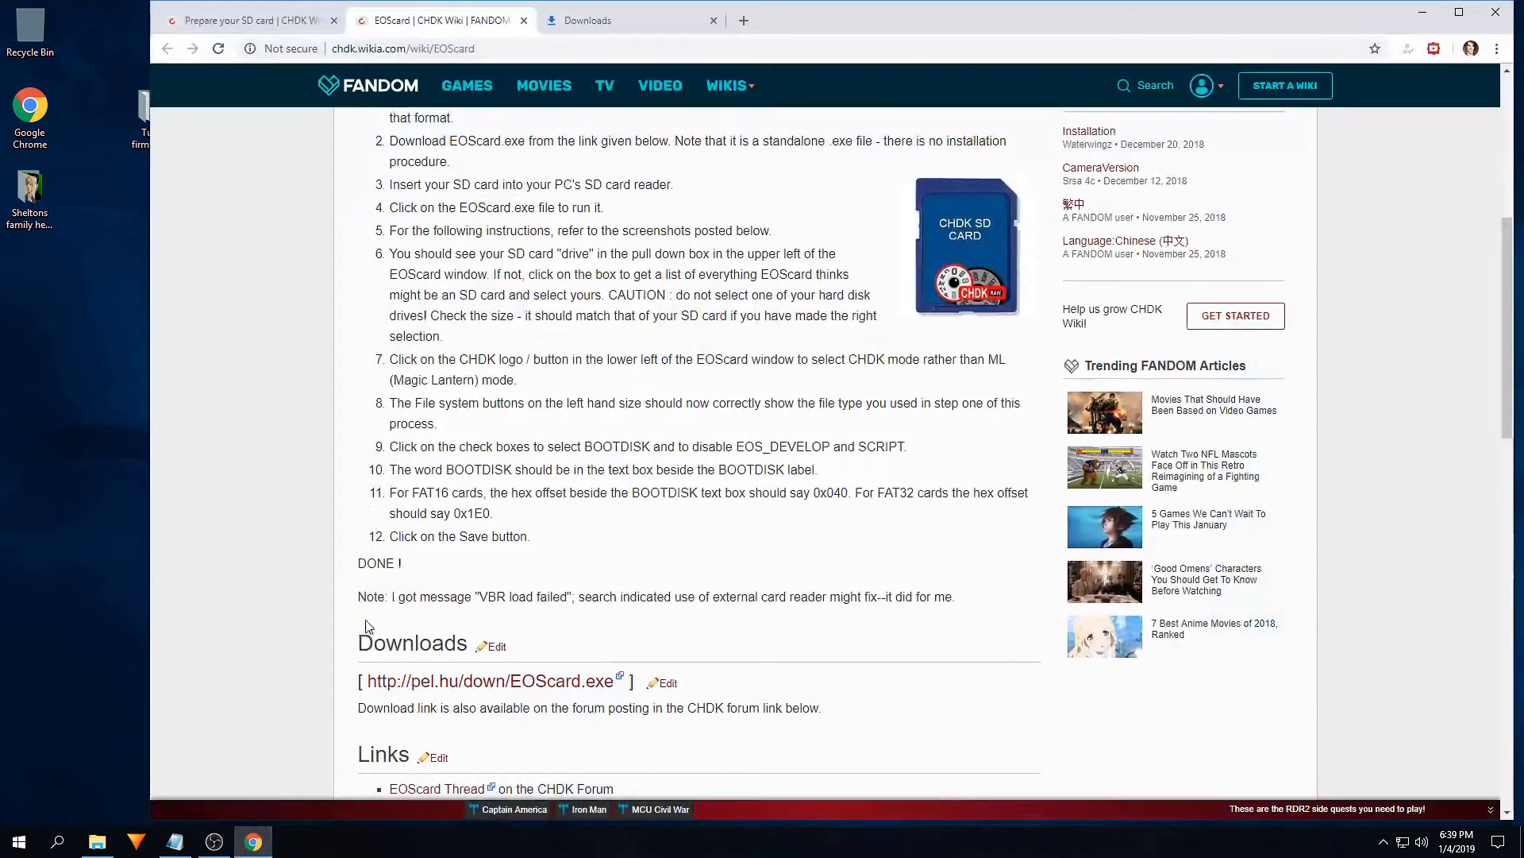
pyautogui.click(587, 19)
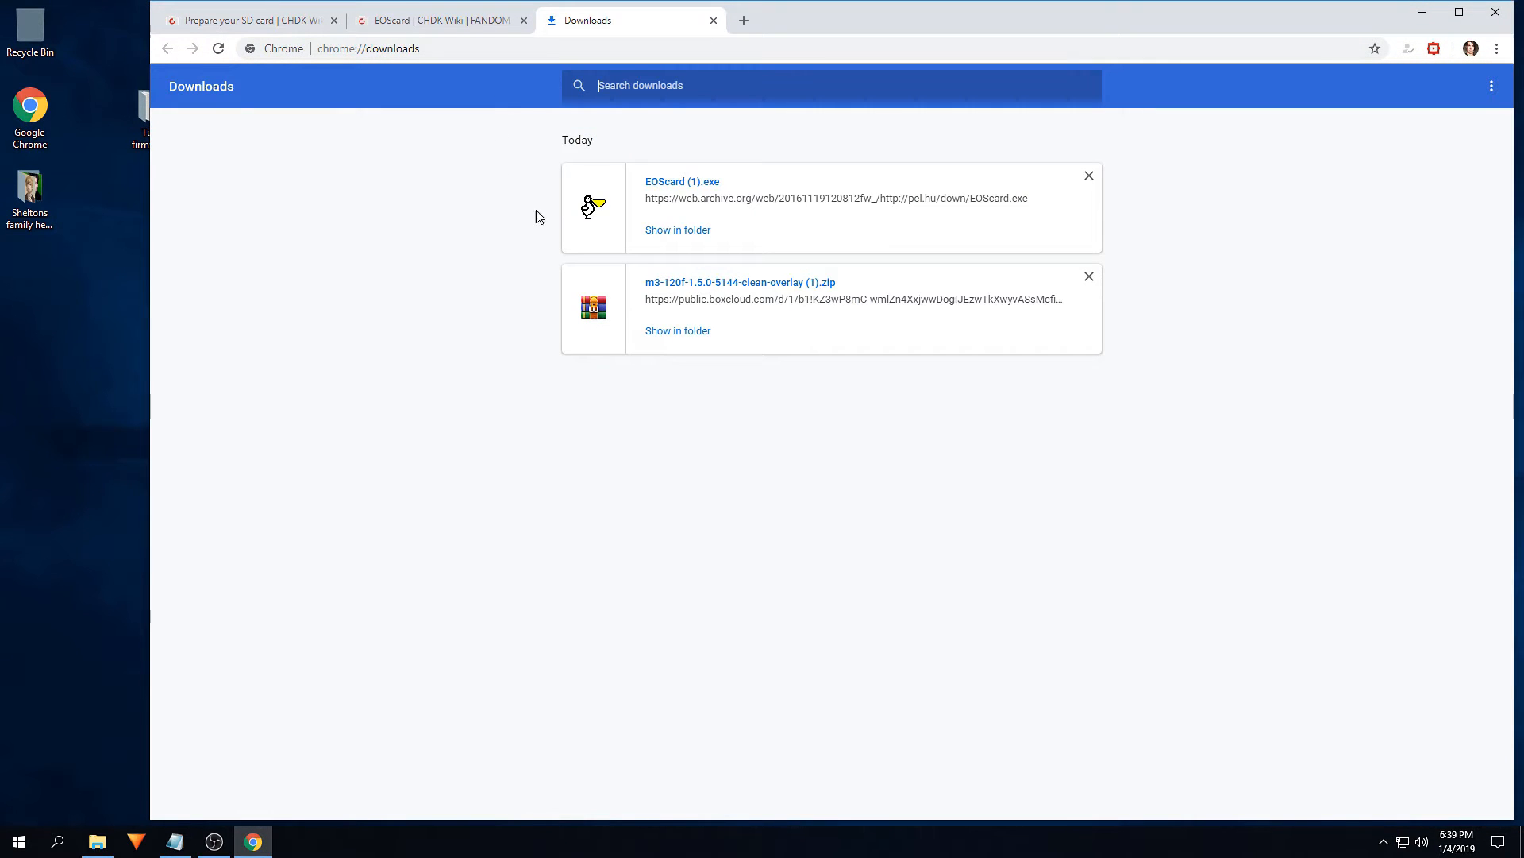
pyautogui.moveTo(671, 190)
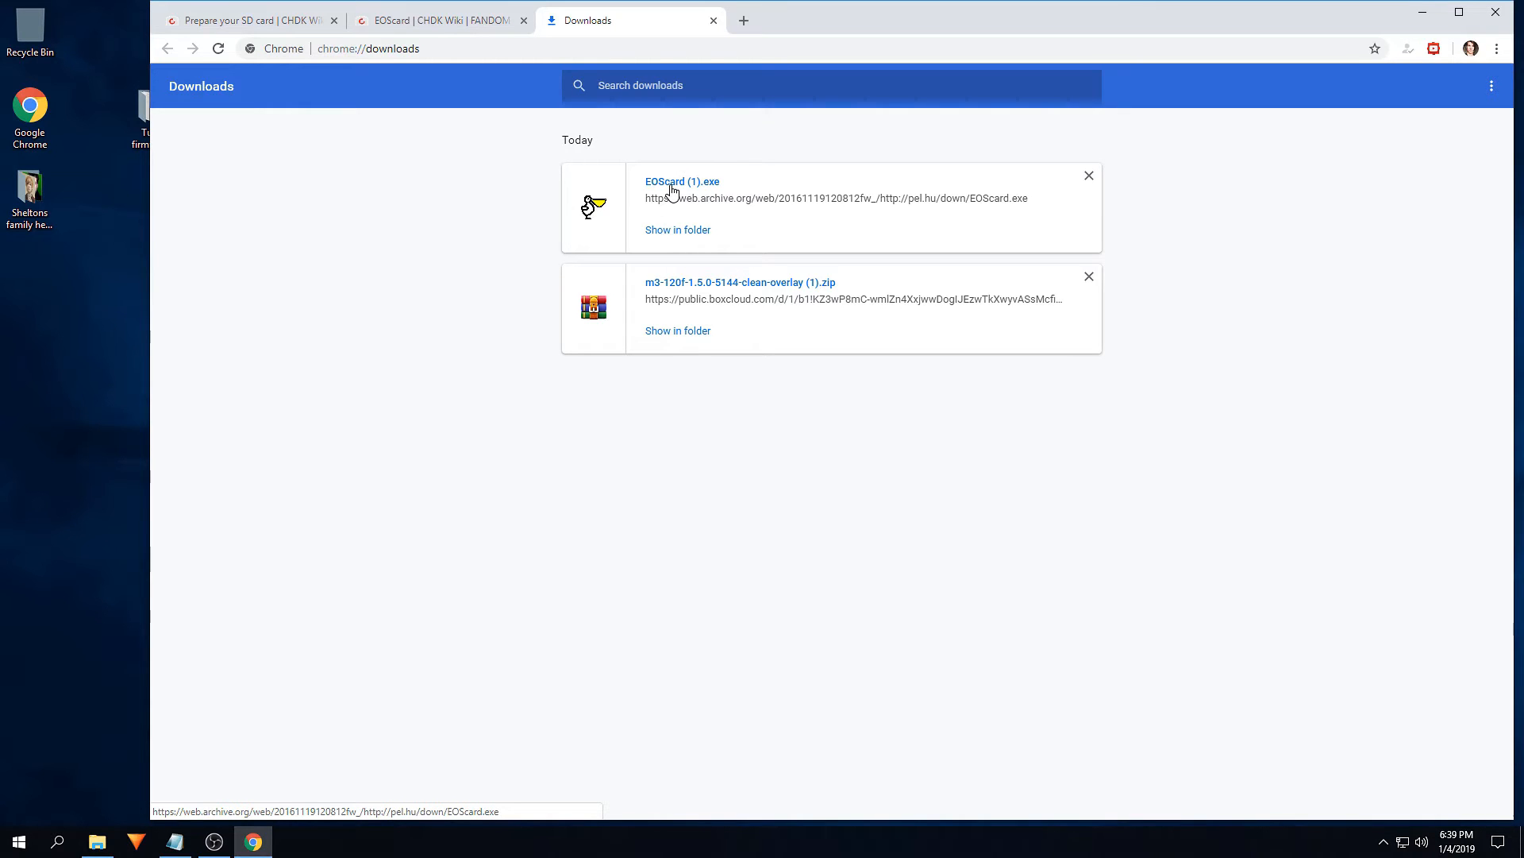
pyautogui.click(681, 181)
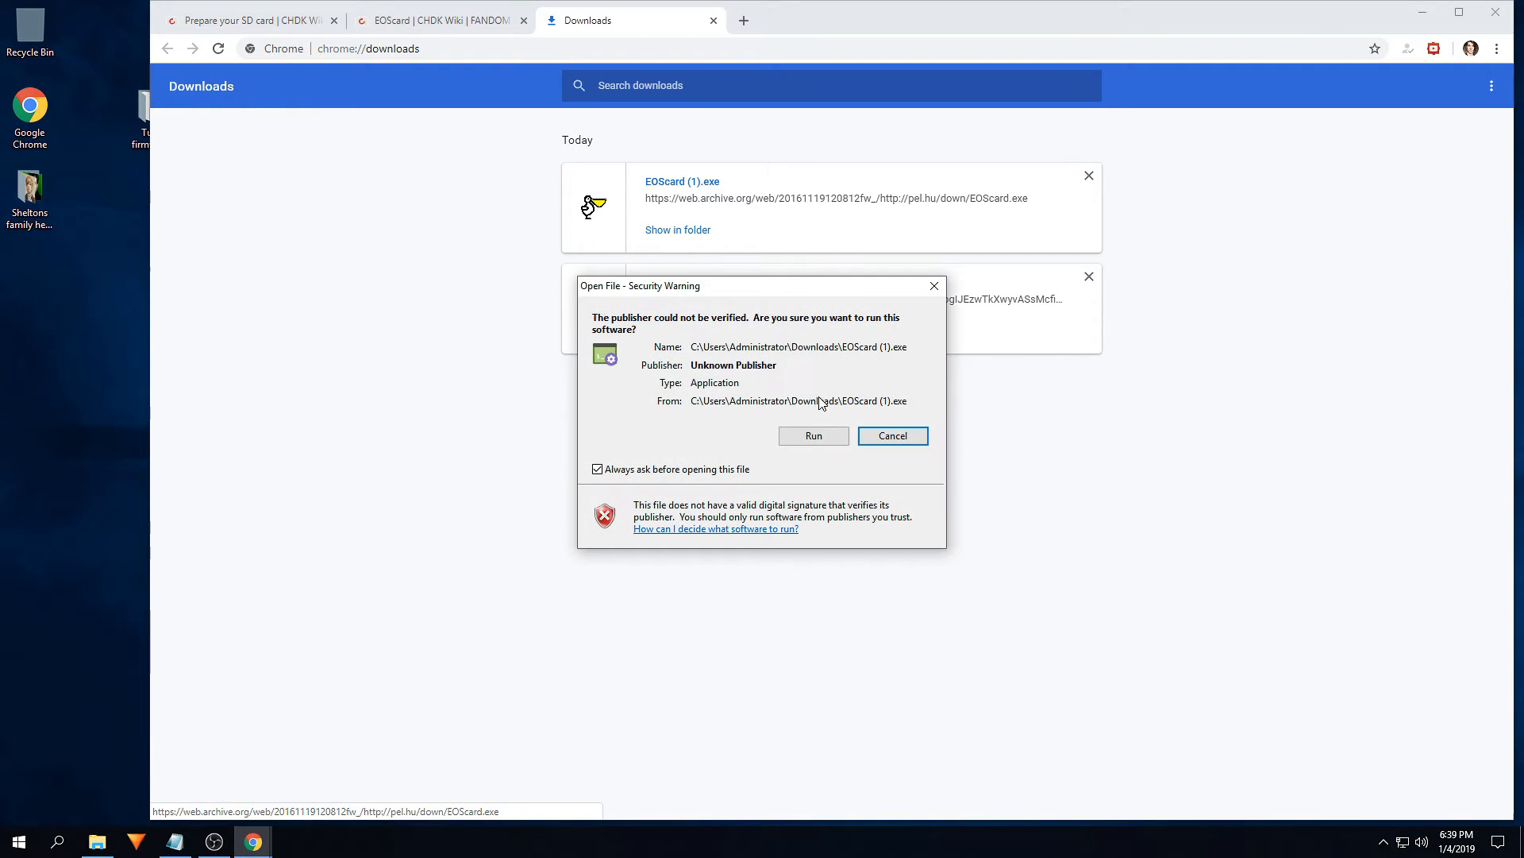
pyautogui.click(813, 436)
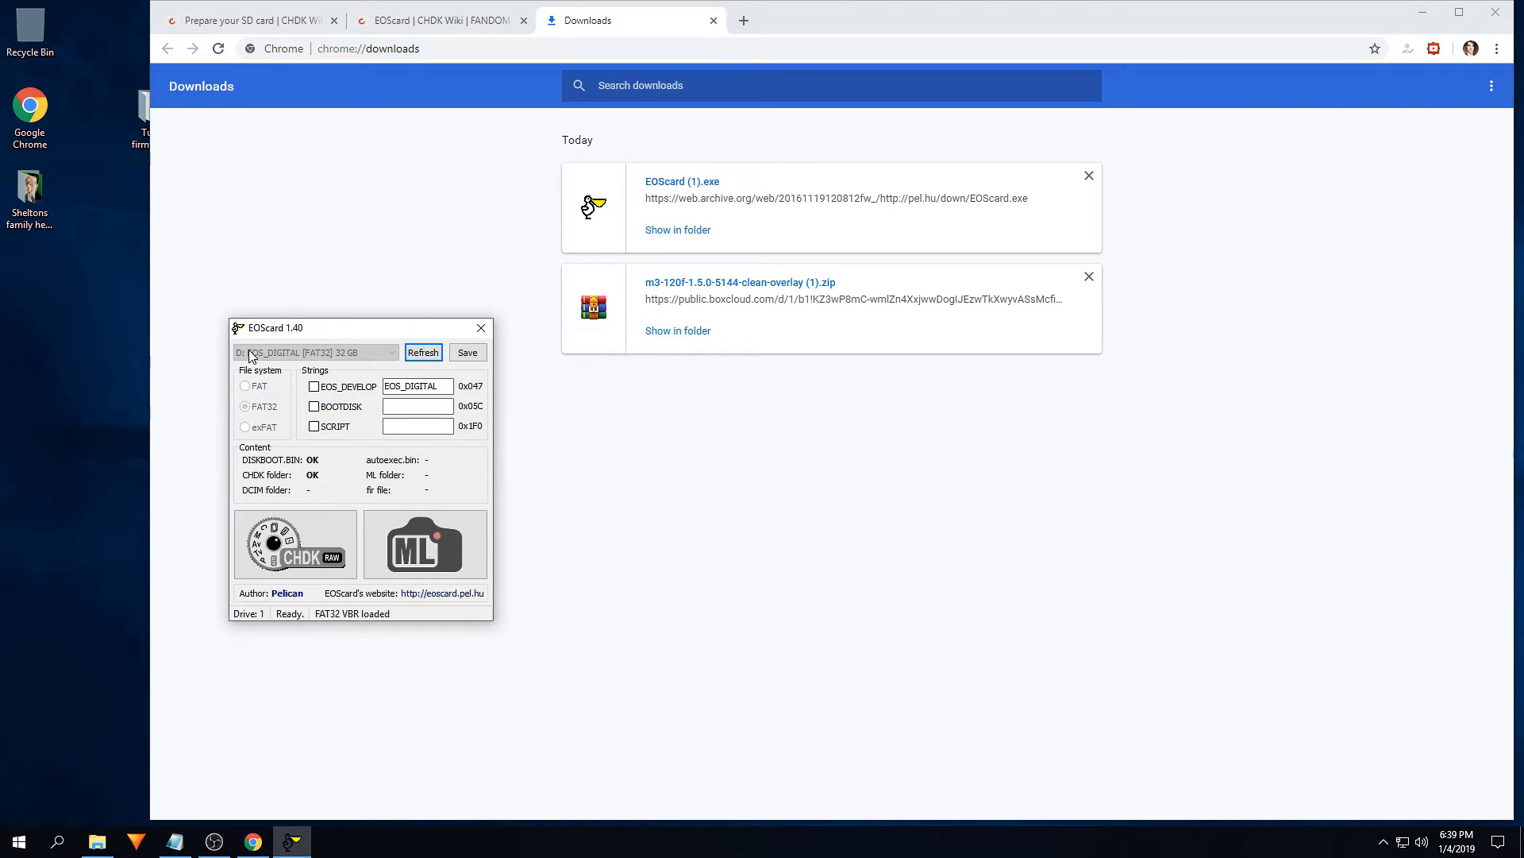
# Step: Refresh EOScard, enable CHDK BOOTDISK, save it to the card, and close EOScard
pyautogui.click(423, 352)
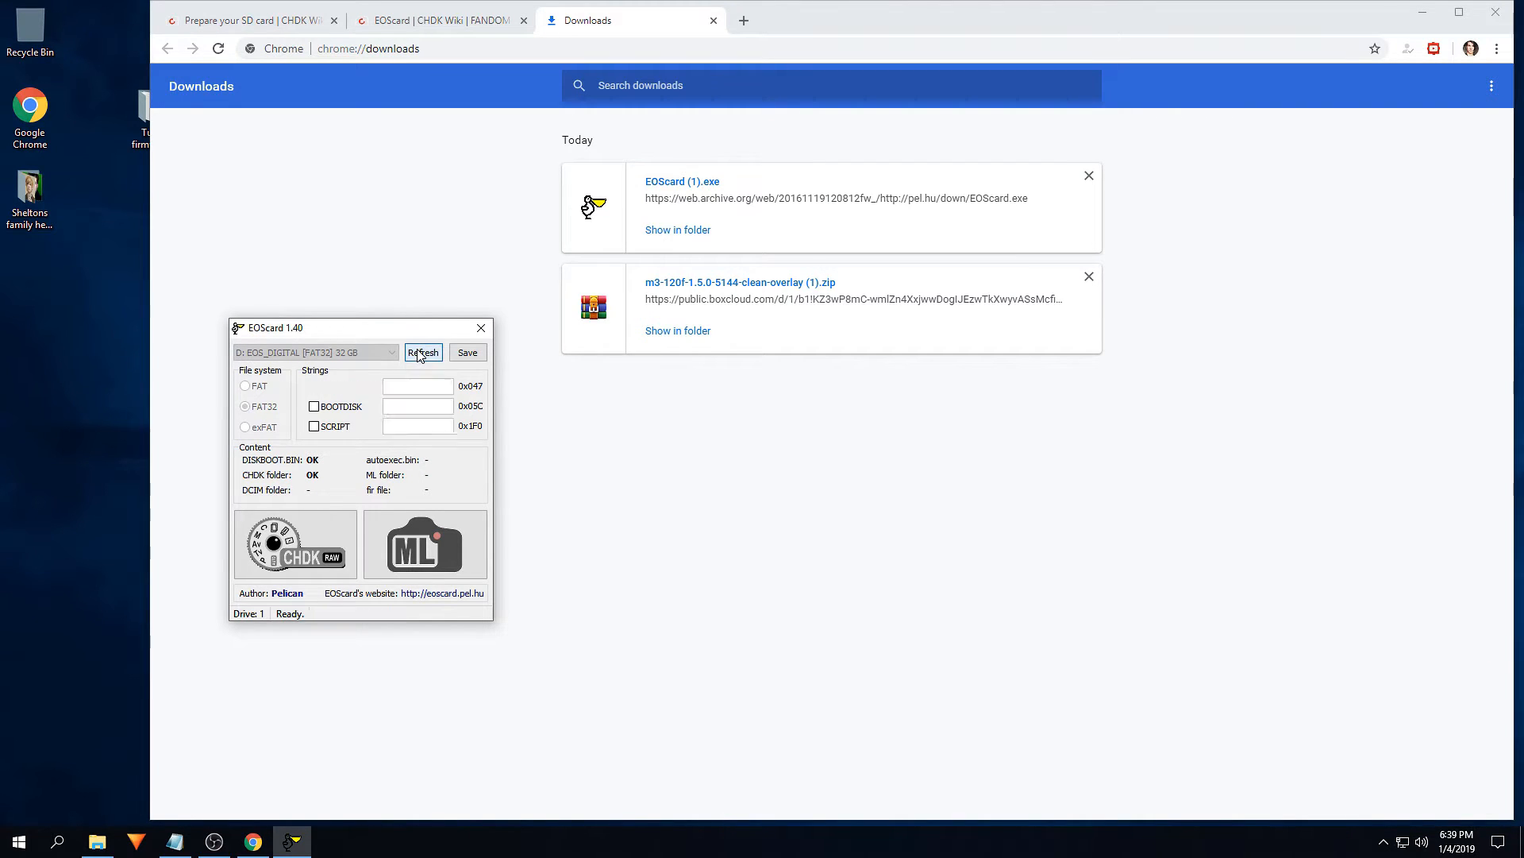
pyautogui.click(423, 351)
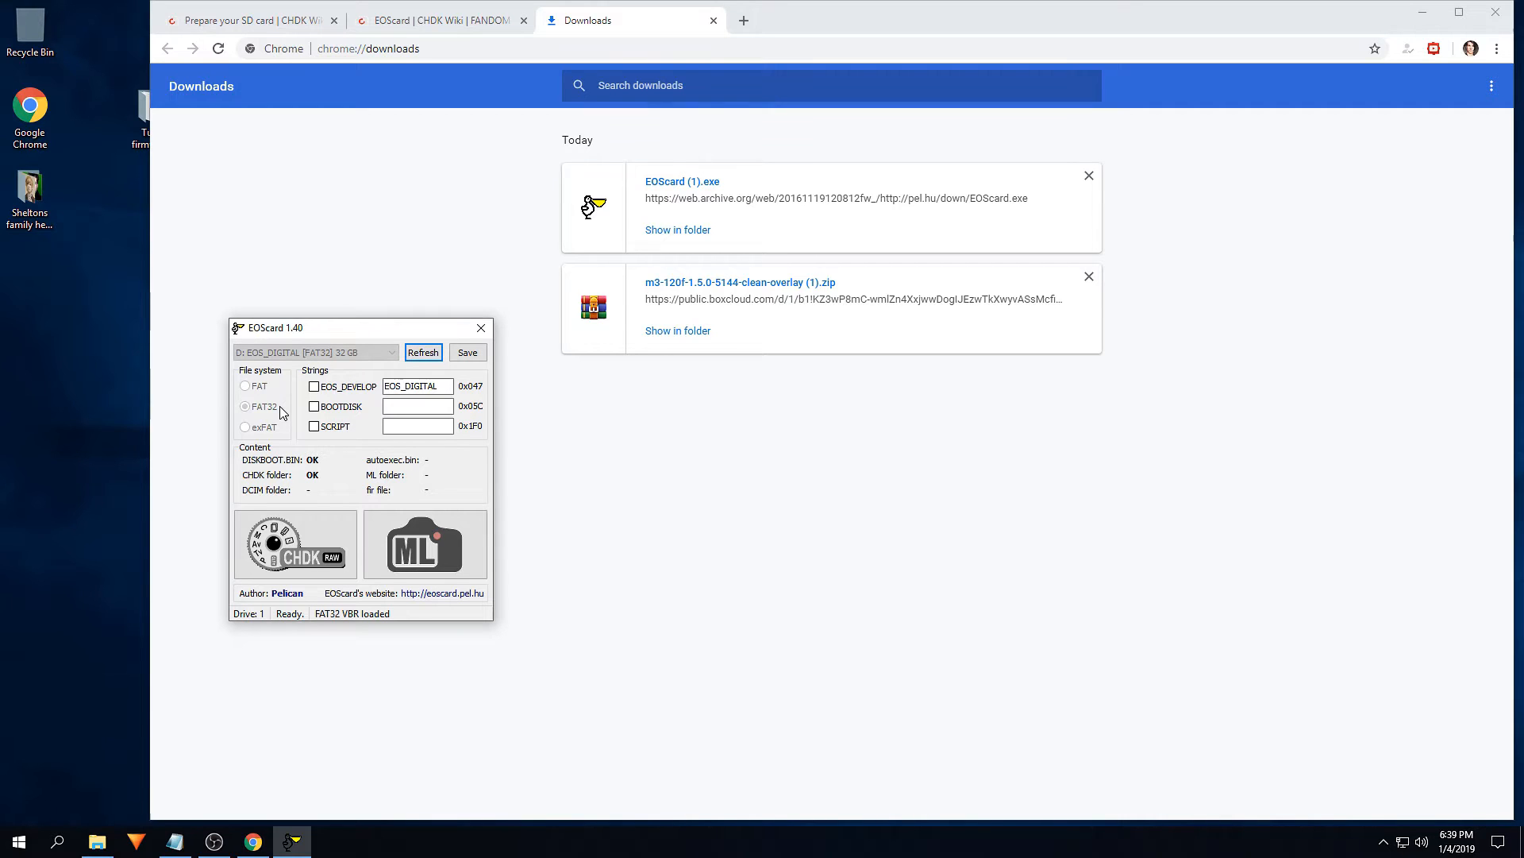
pyautogui.click(296, 544)
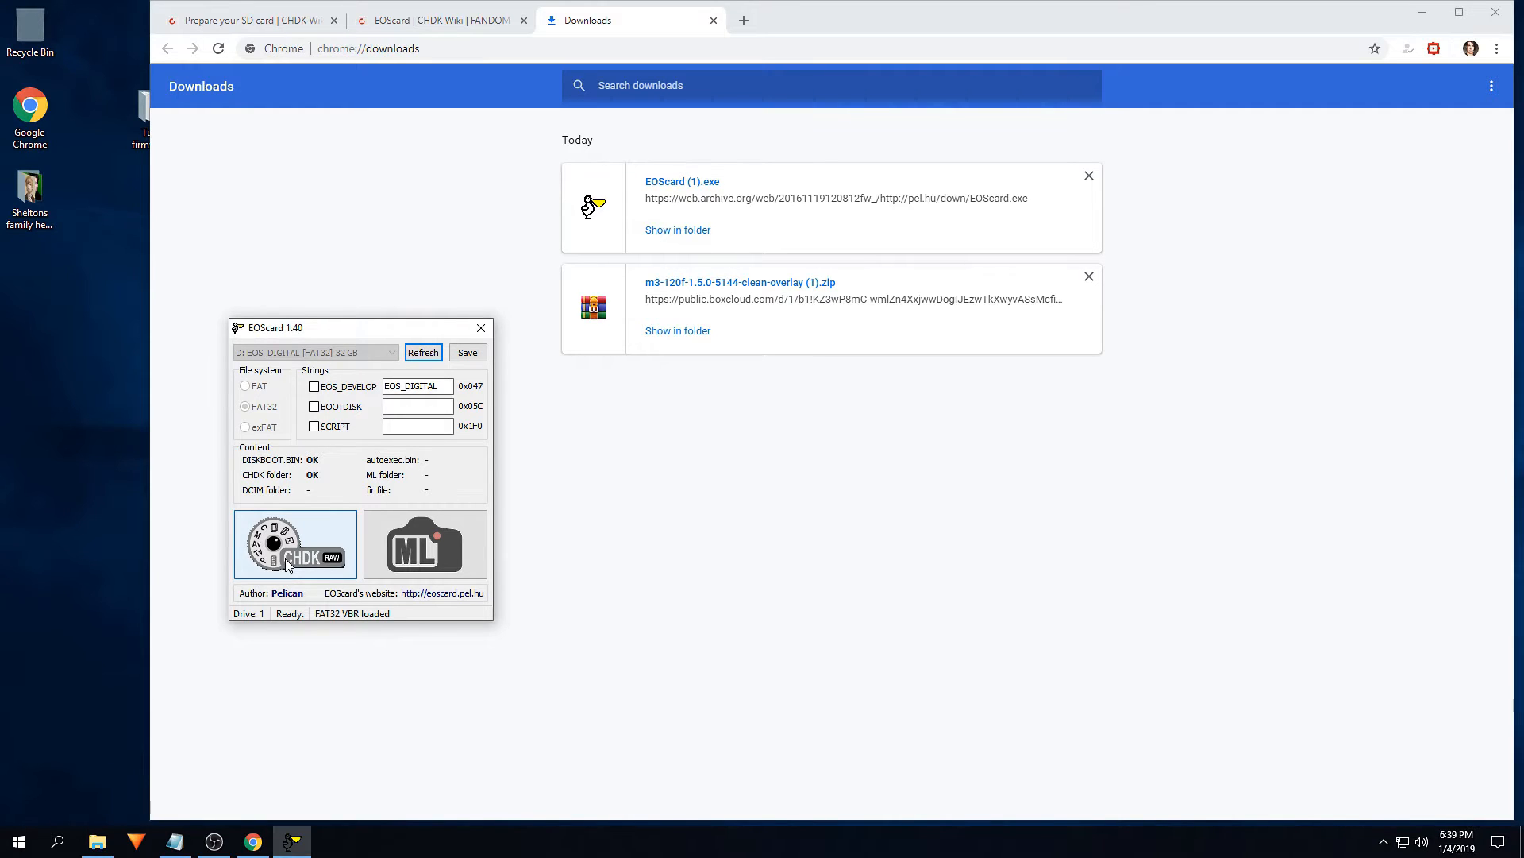
pyautogui.moveTo(326, 564)
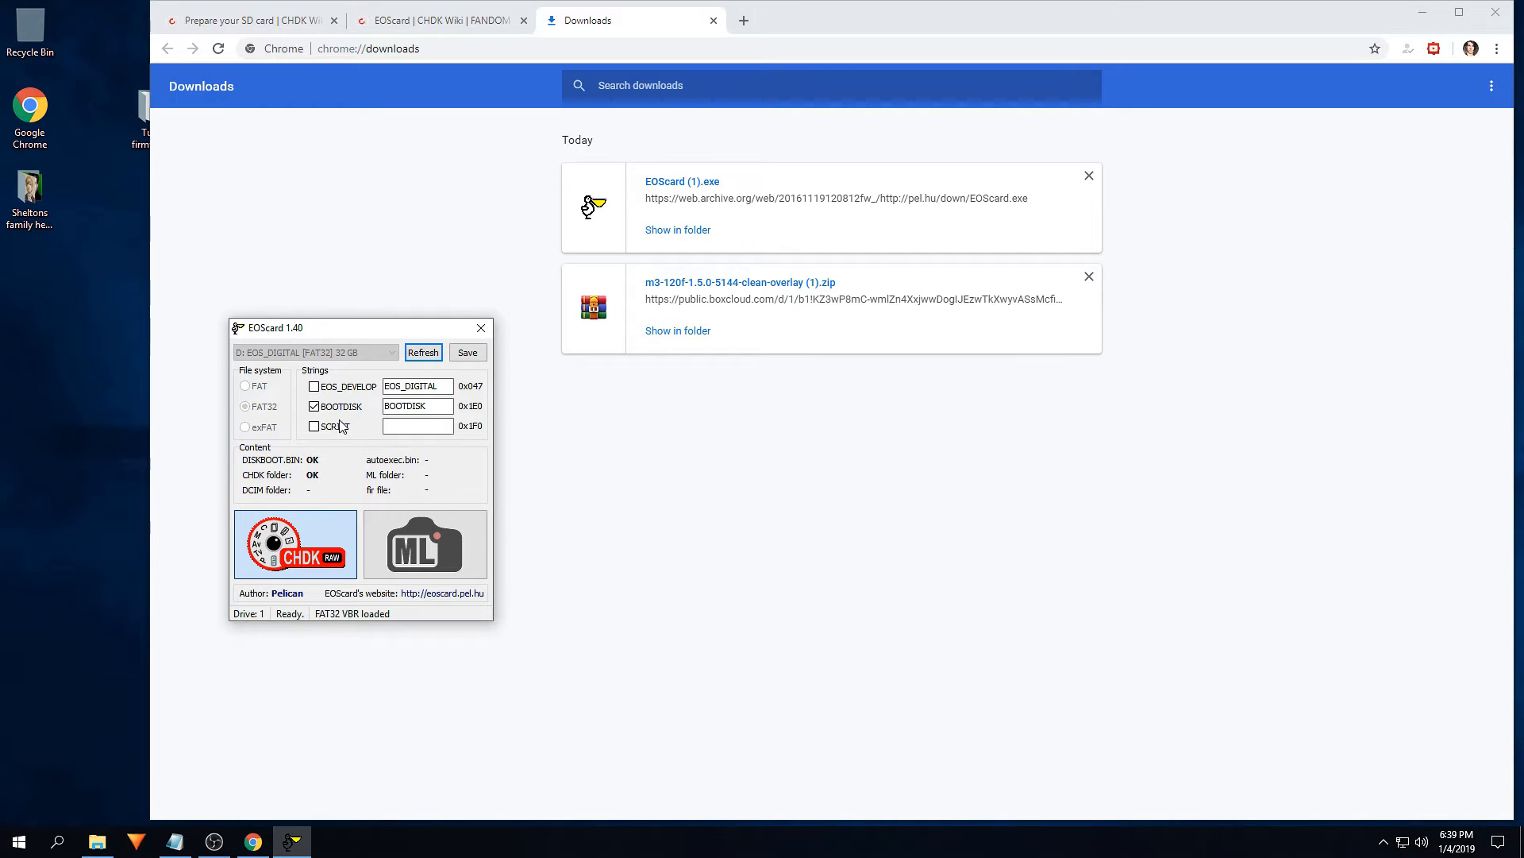
pyautogui.click(416, 406)
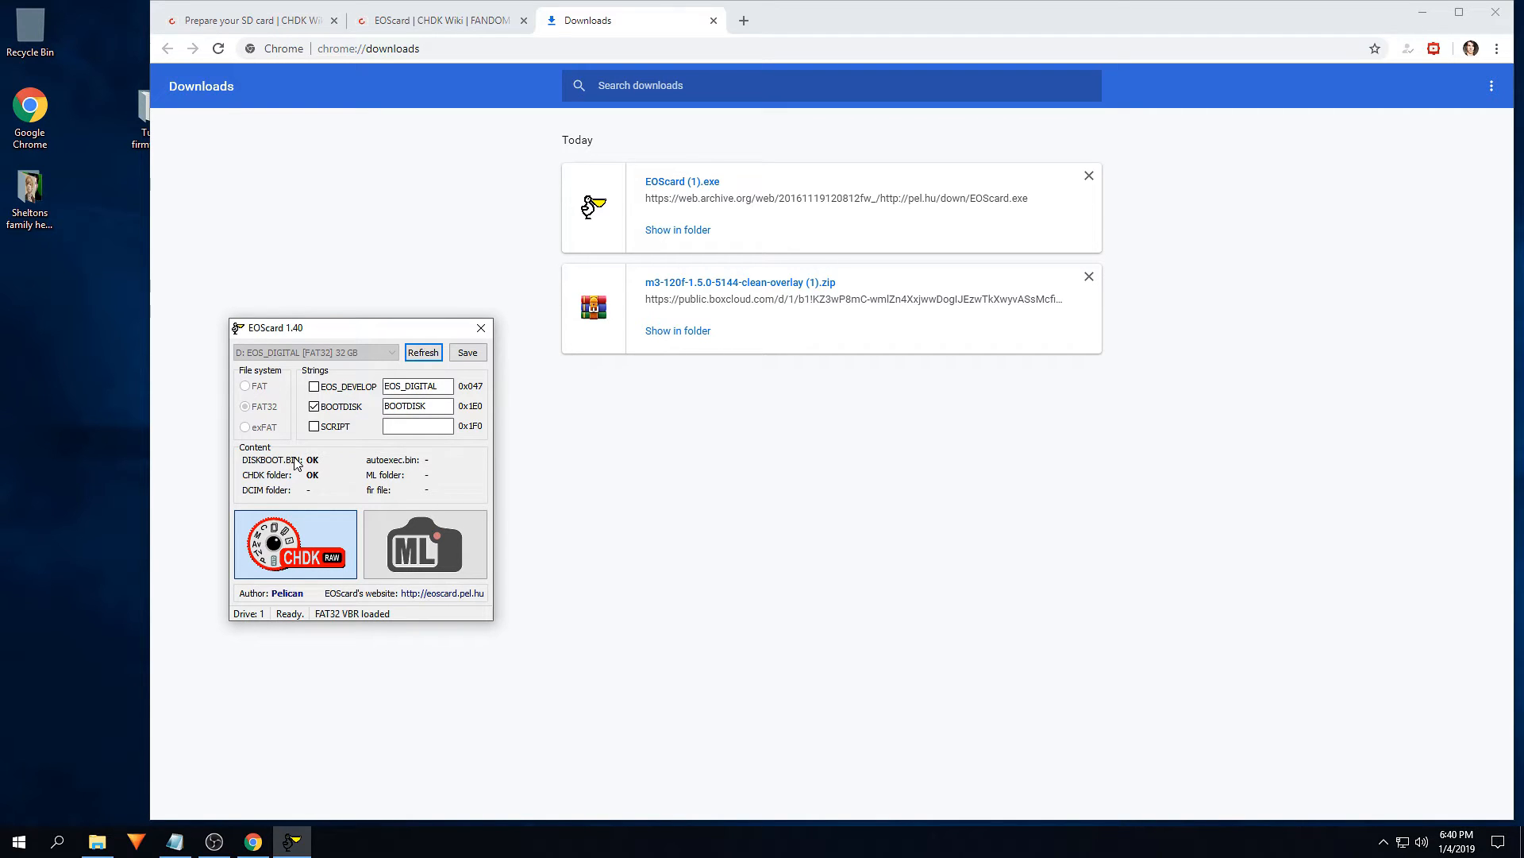
pyautogui.moveTo(255, 479)
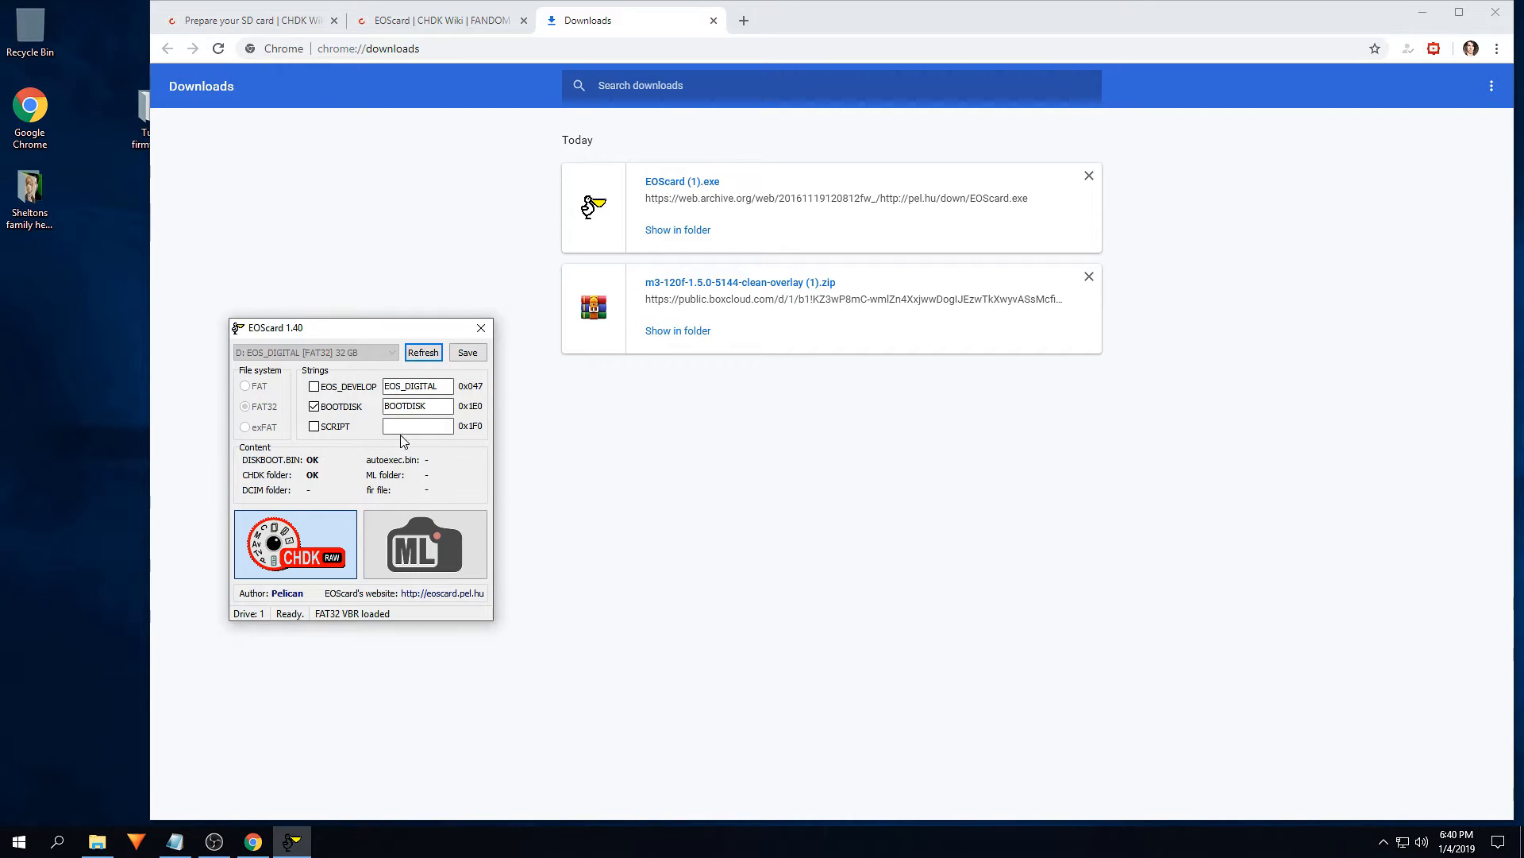
pyautogui.click(467, 352)
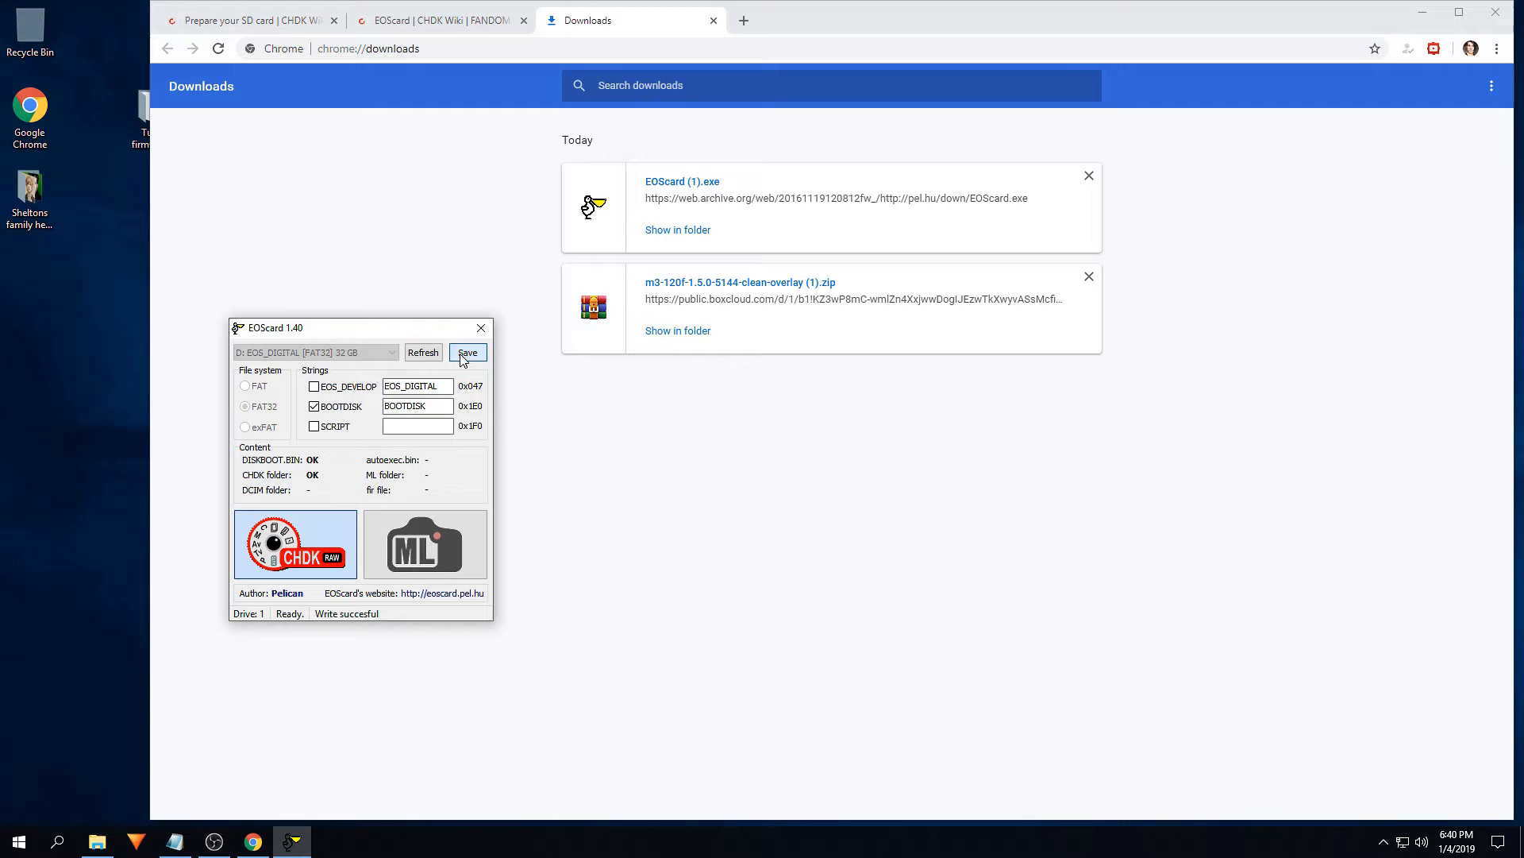
pyautogui.moveTo(338, 620)
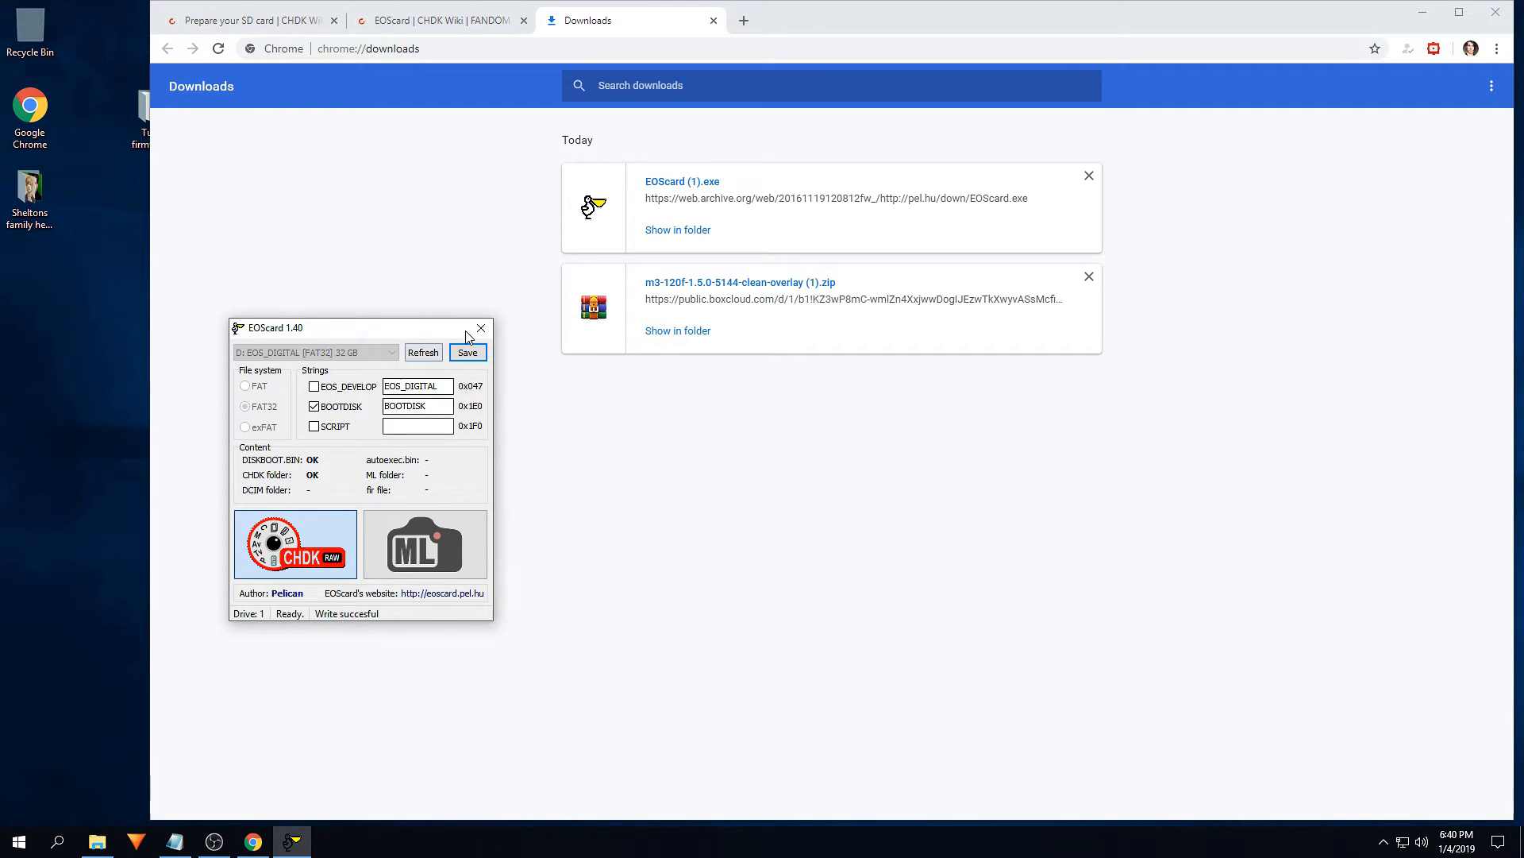
pyautogui.click(480, 327)
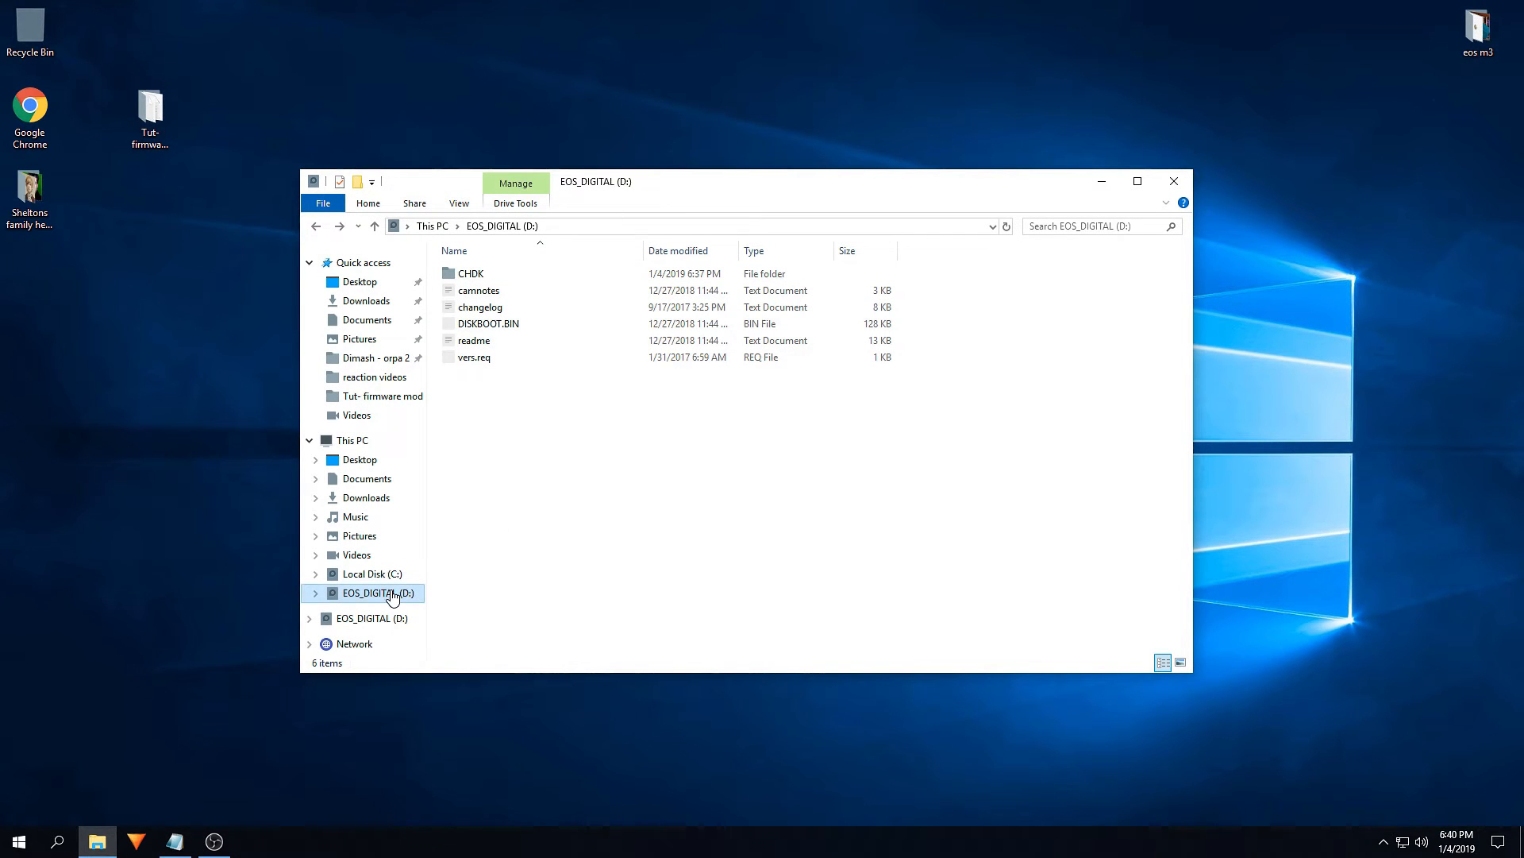
pyautogui.moveTo(1216, 182)
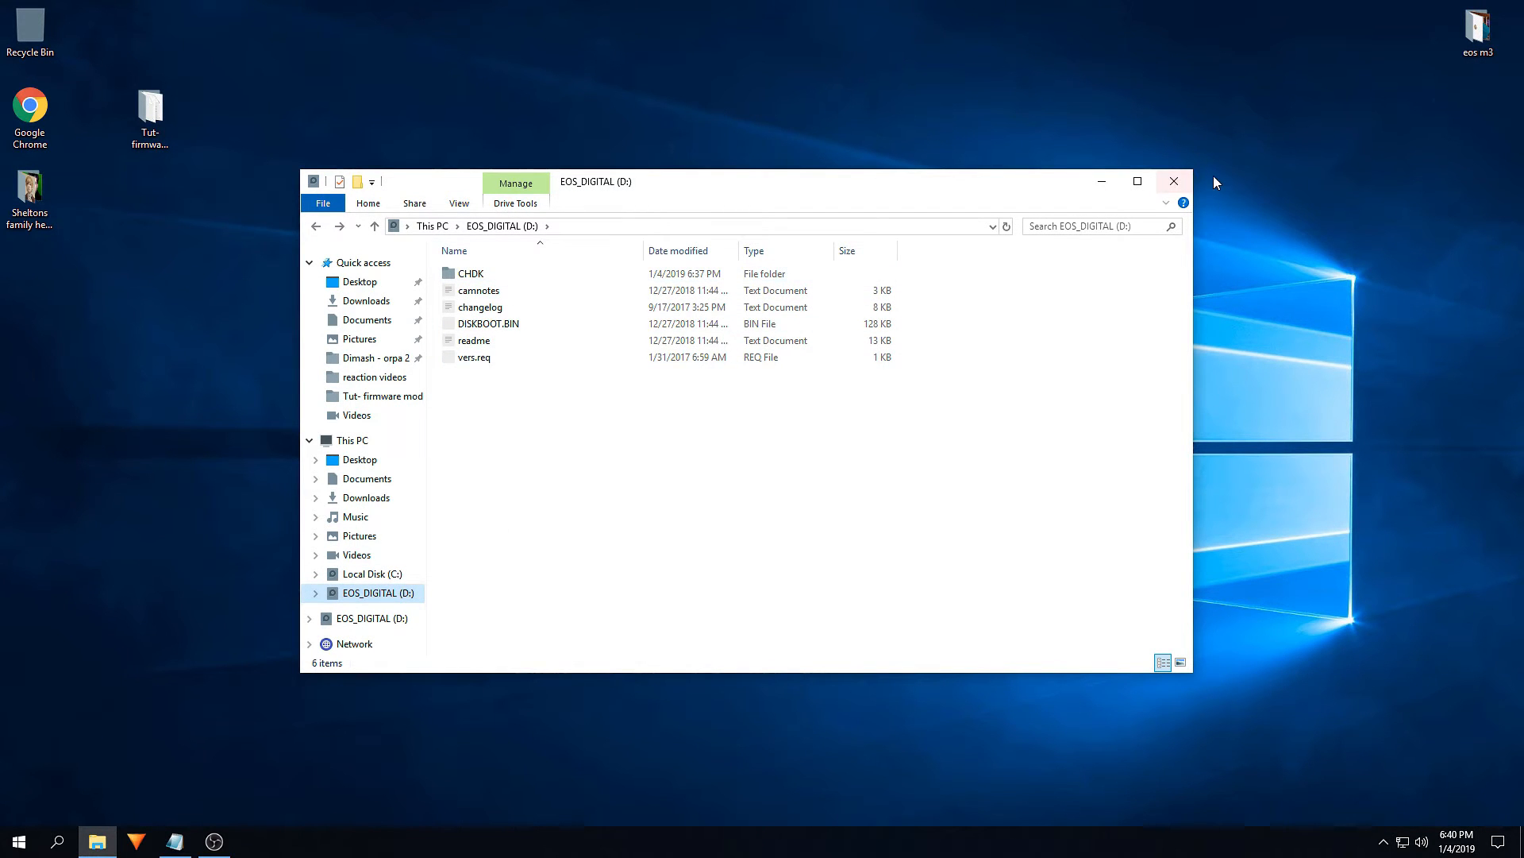
# Step: Close the EOS_DIGITAL (D:) Explorer window
pyautogui.click(1173, 181)
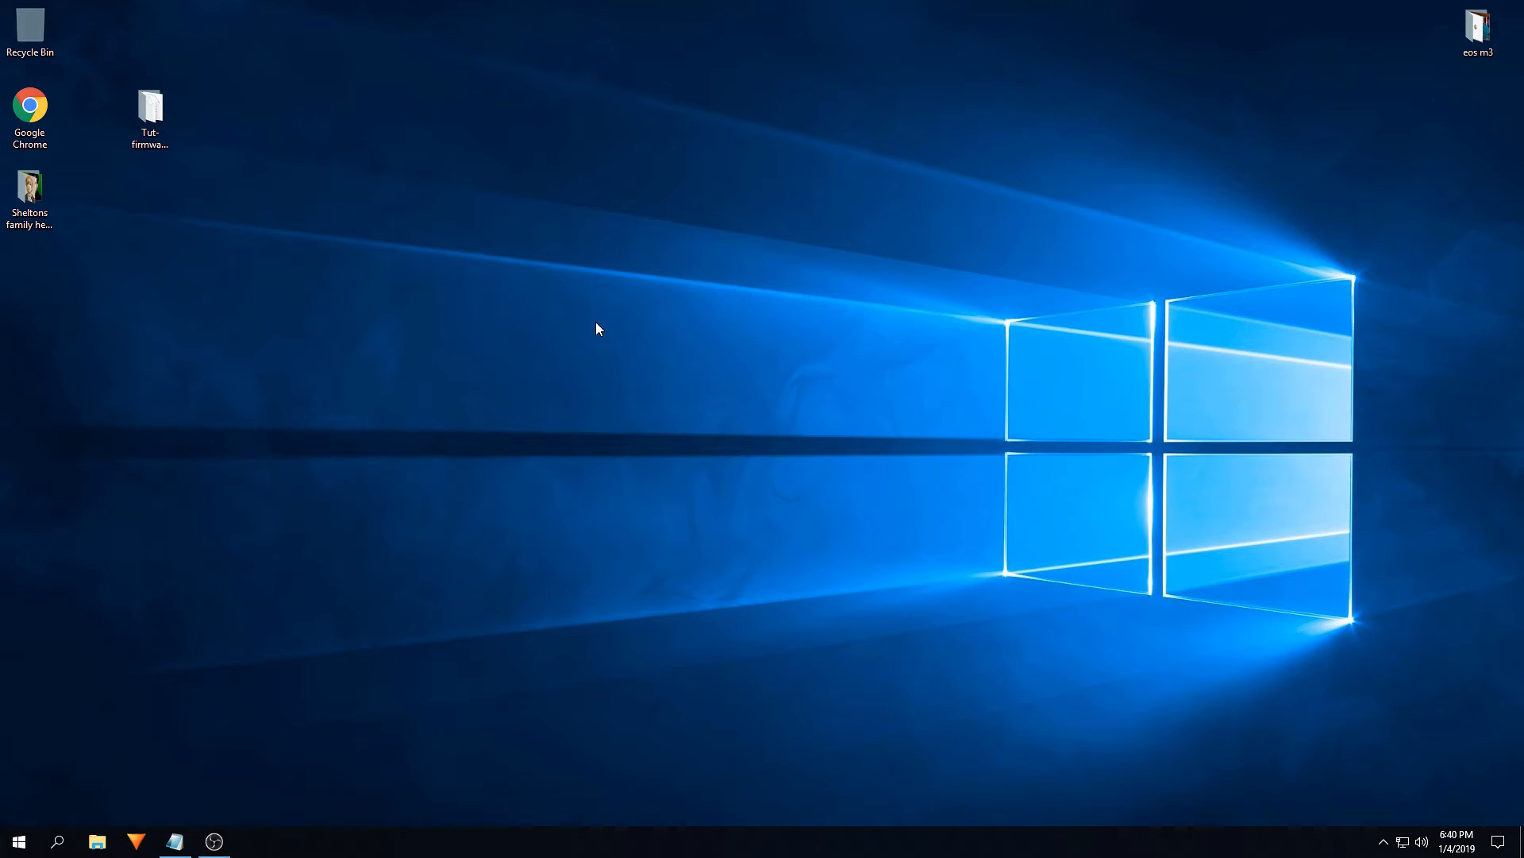